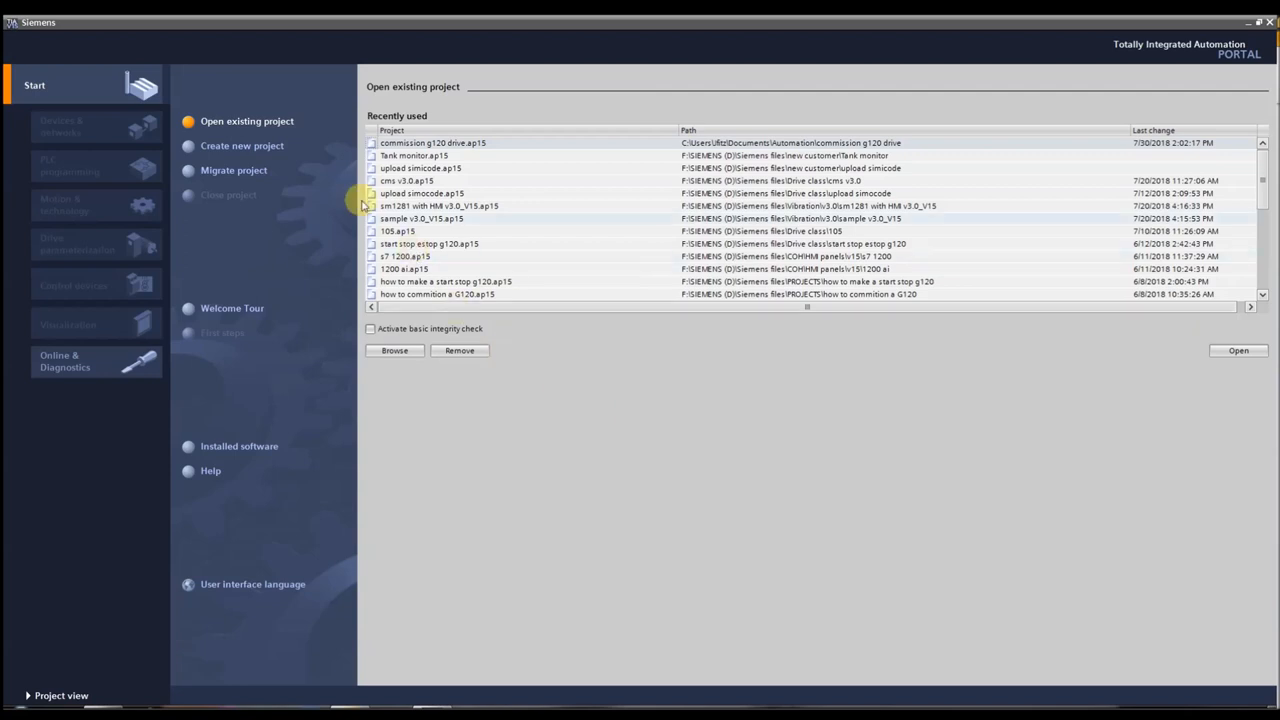
{"action": "mouse_move", "coordinate": [632, 456]}
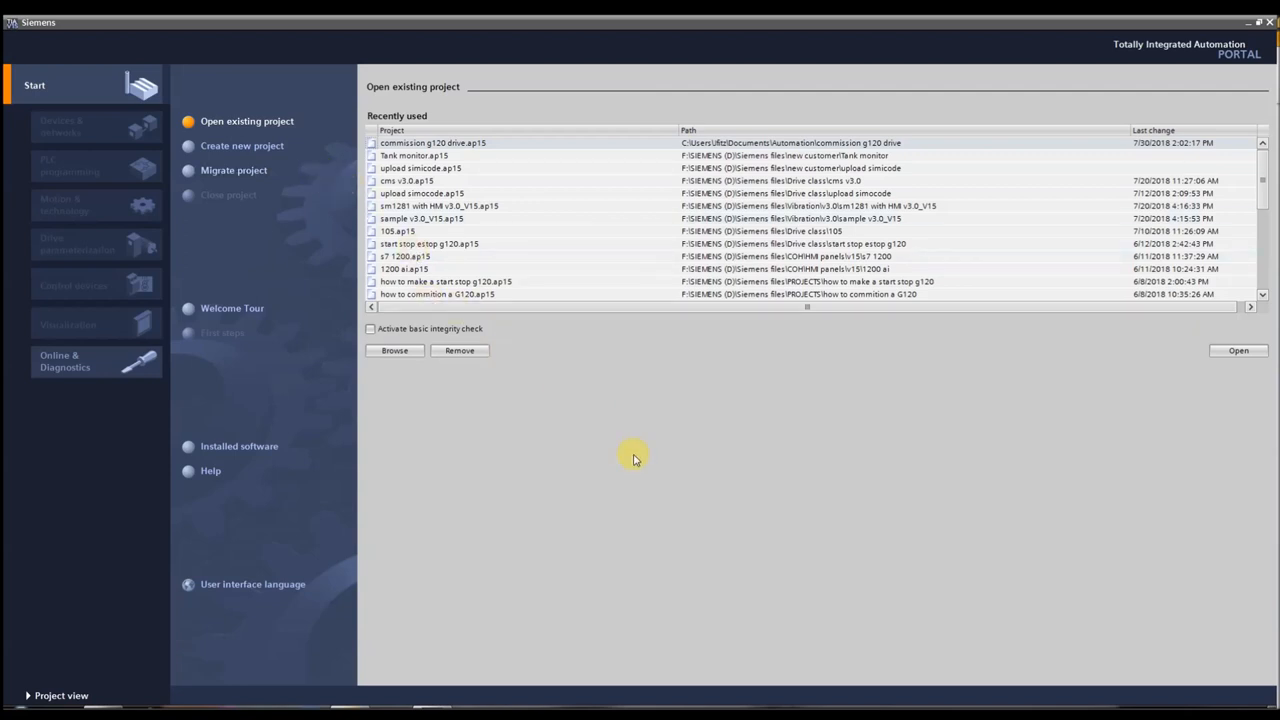
- Create a new TIA Portal project named 'g120 commissioning'
{"action": "left_click", "coordinate": [432, 142]}
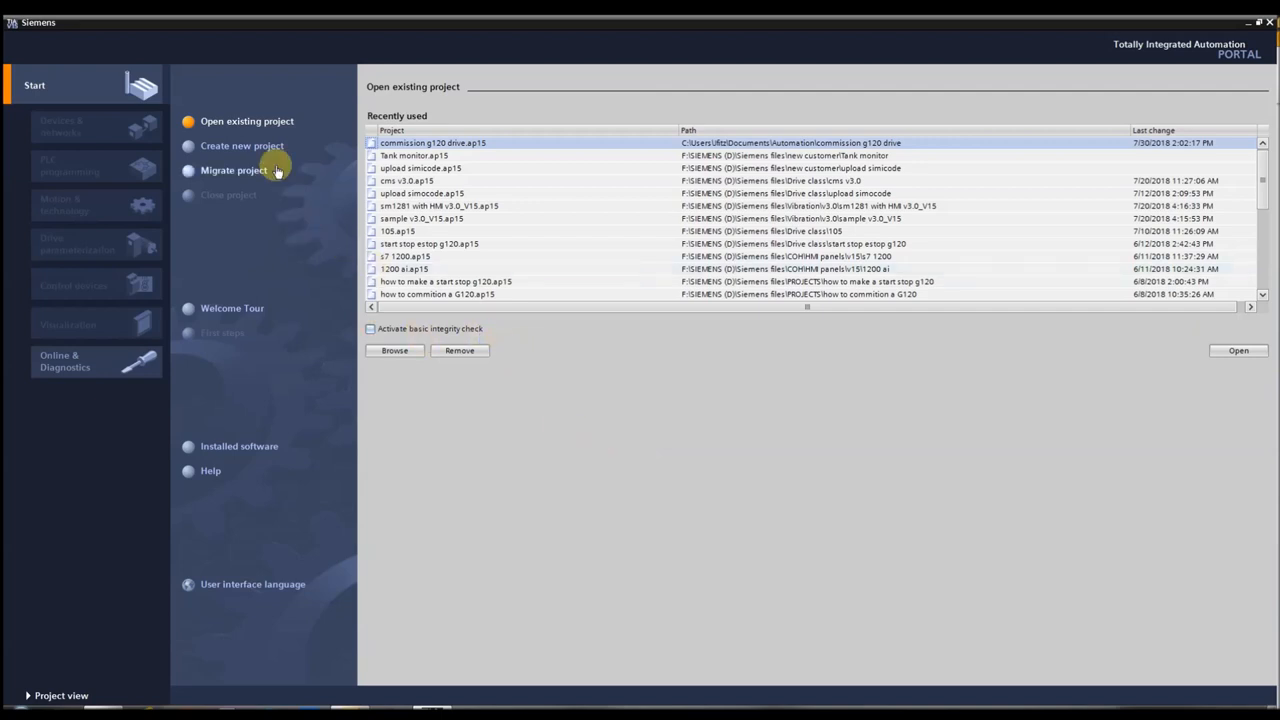
{"action": "left_click", "coordinate": [242, 144]}
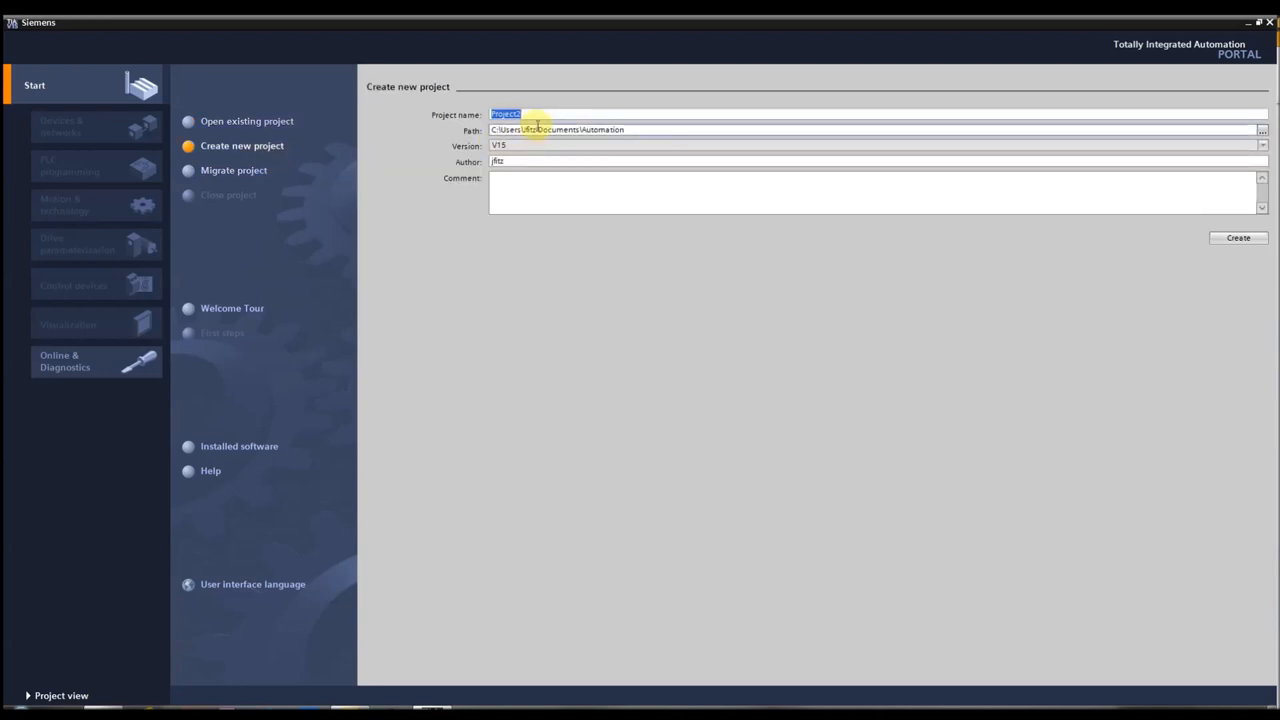
{"action": "type", "text": "g120 commioning"}
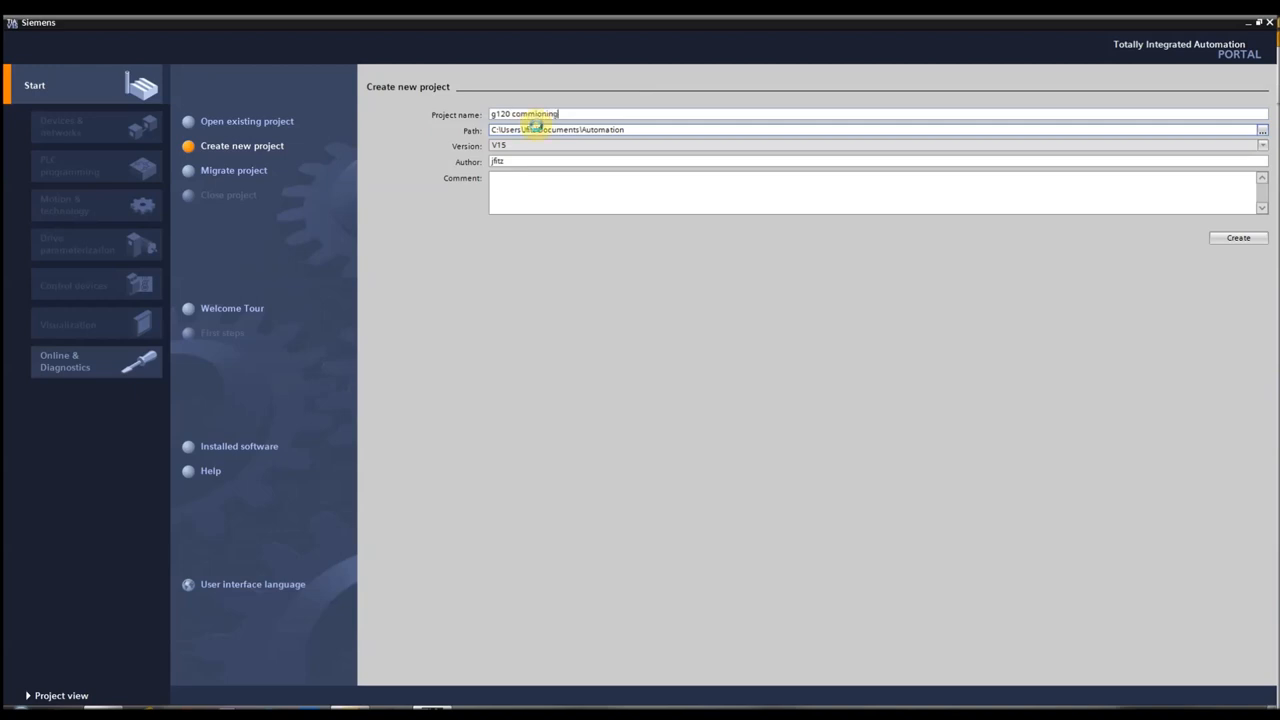
{"action": "left_click", "coordinate": [1238, 236]}
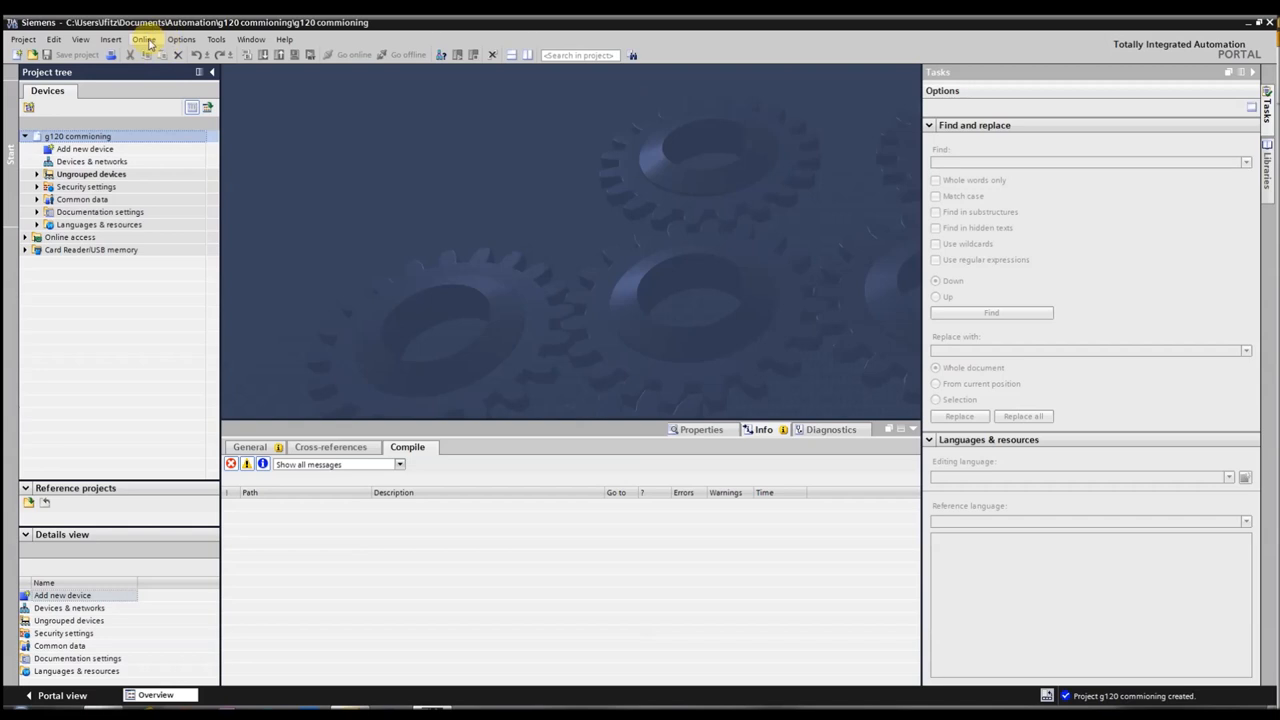
- Via Online > Upload device as new station, search the network and select drive_1 (G120)
{"action": "left_click", "coordinate": [144, 40]}
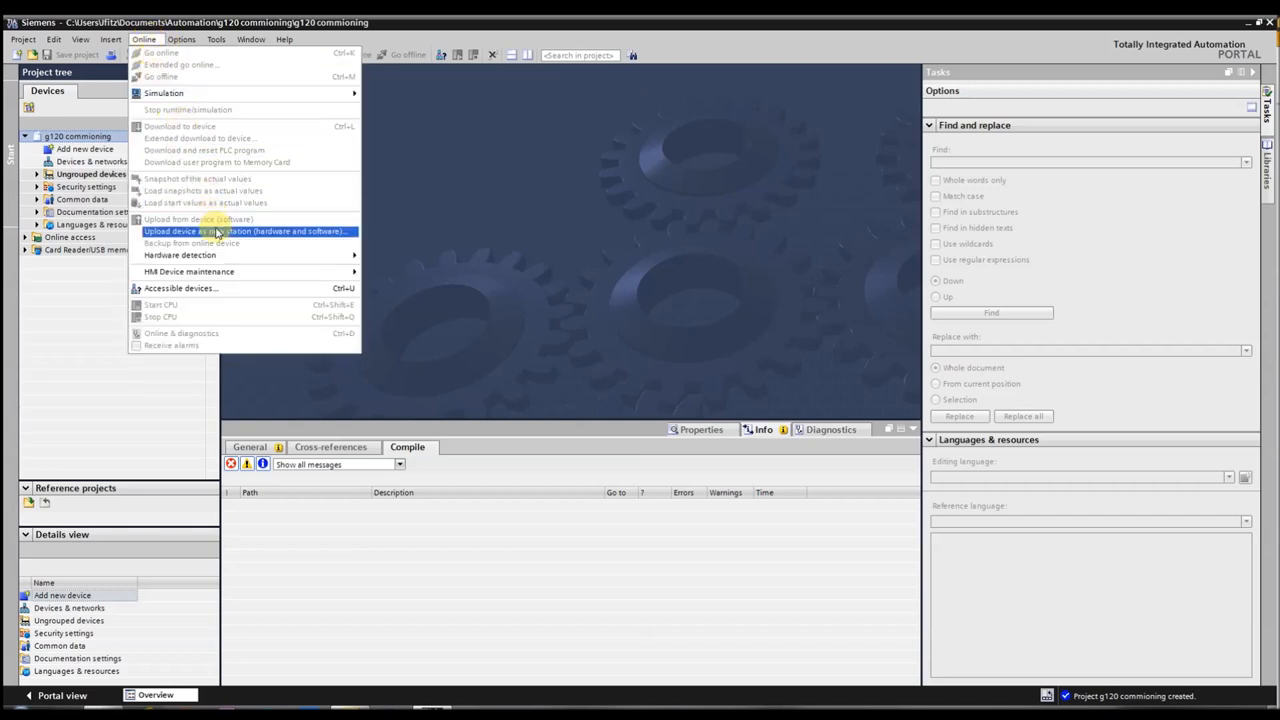
{"action": "left_click", "coordinate": [244, 232]}
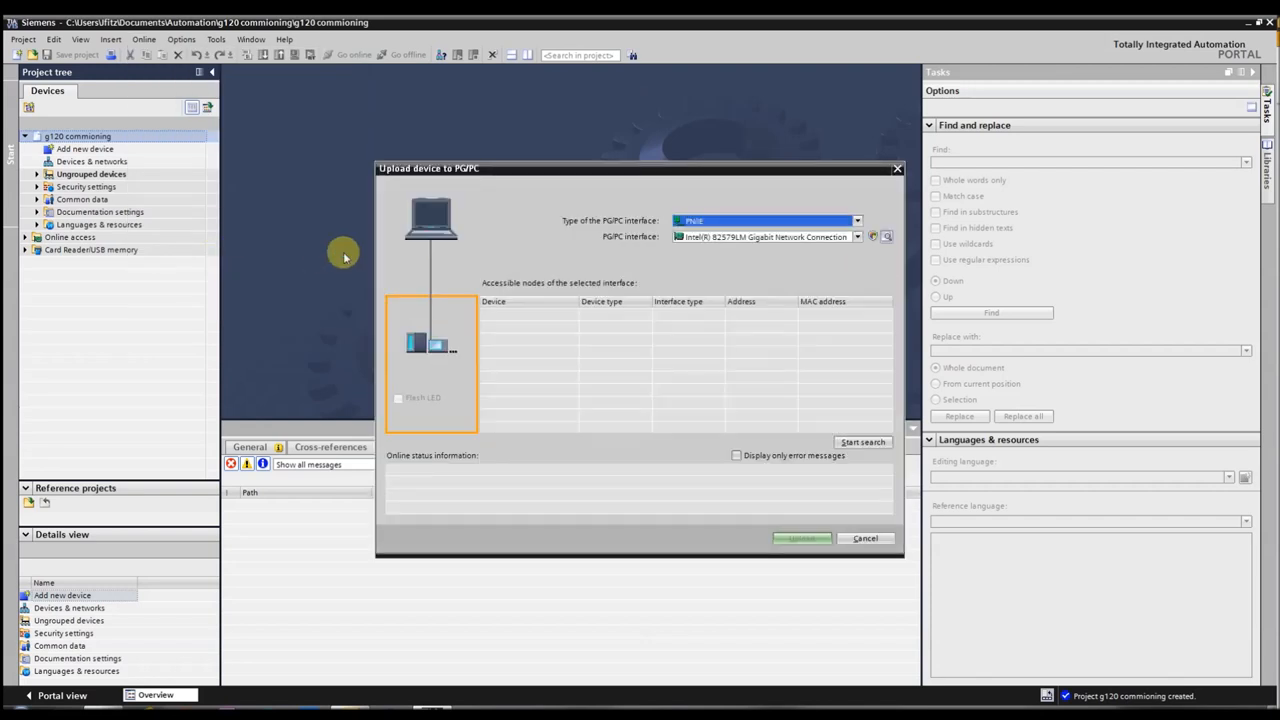
{"action": "mouse_move", "coordinate": [840, 428]}
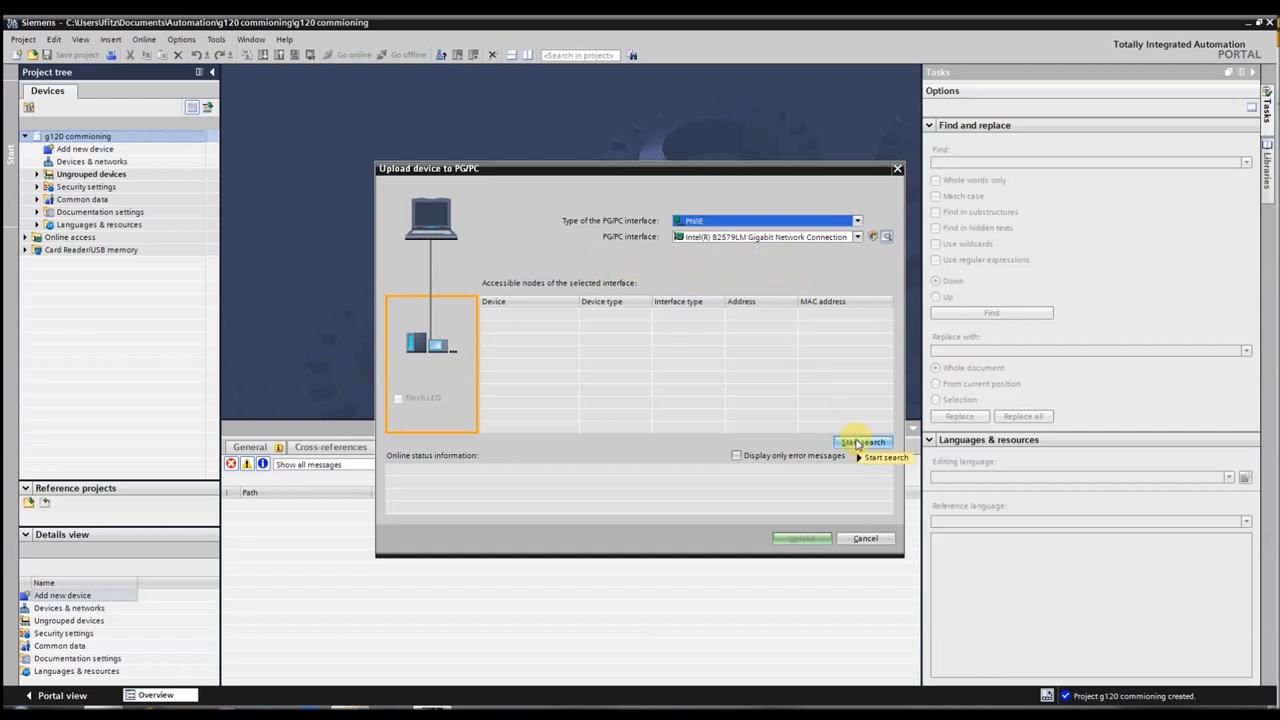
{"action": "mouse_move", "coordinate": [862, 442]}
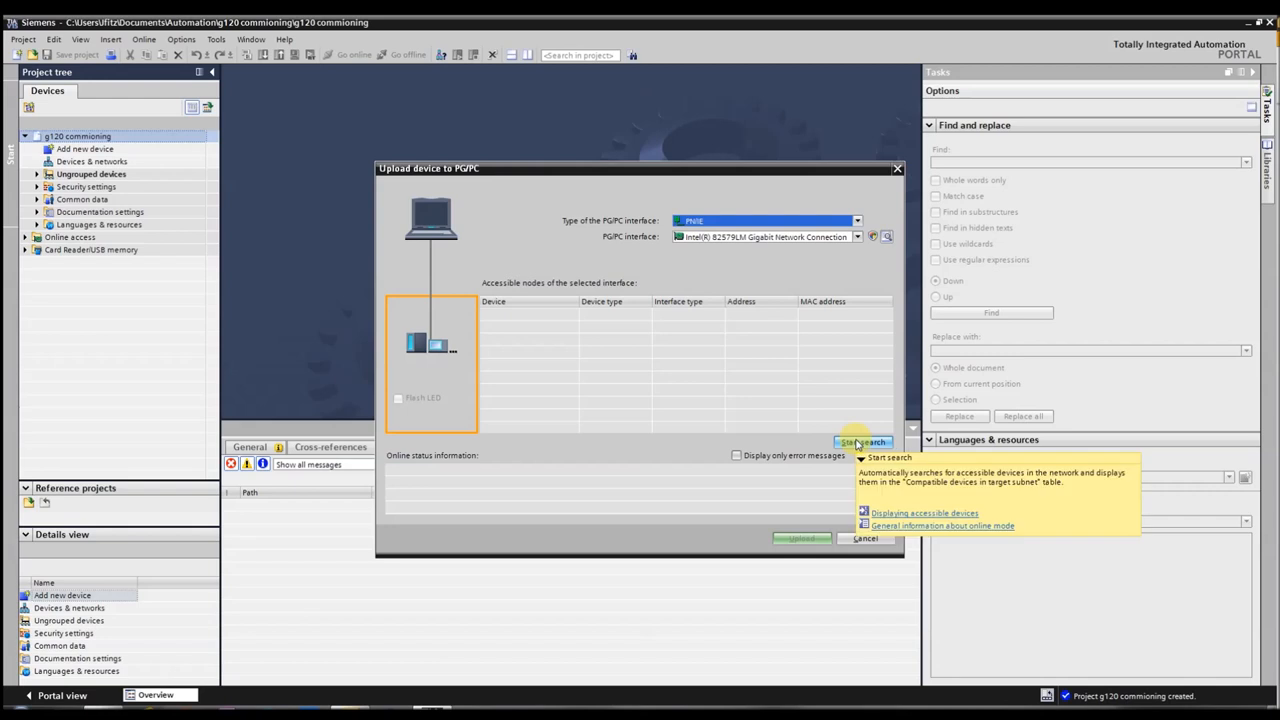
{"action": "left_click", "coordinate": [862, 442]}
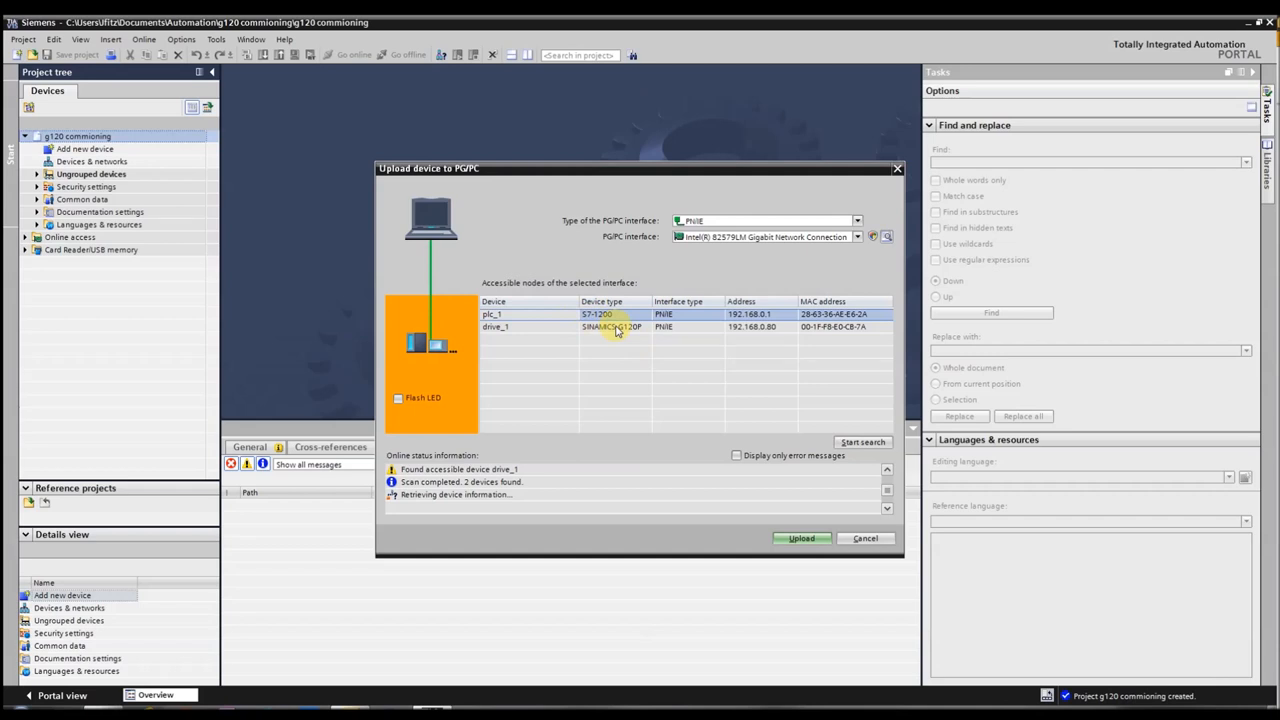
{"action": "left_click", "coordinate": [496, 328]}
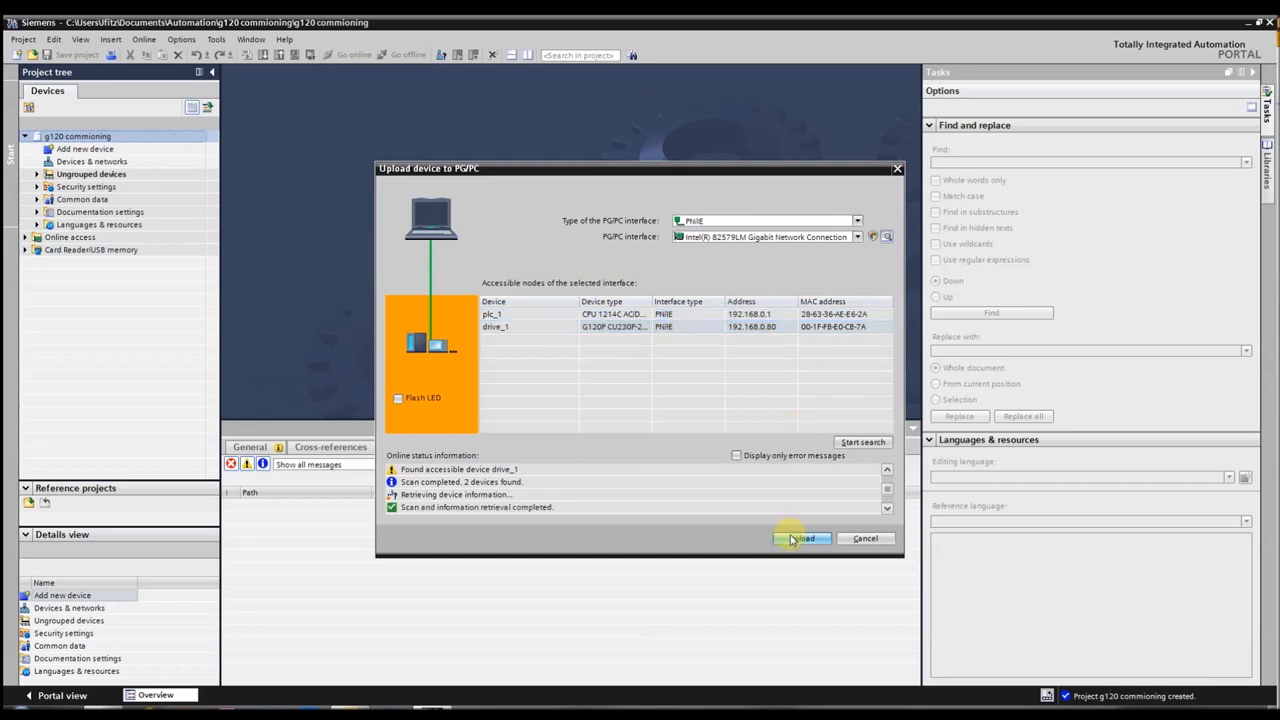
- Upload drive_1 from the device into the project, accepting the upload action
{"action": "left_click", "coordinate": [800, 538]}
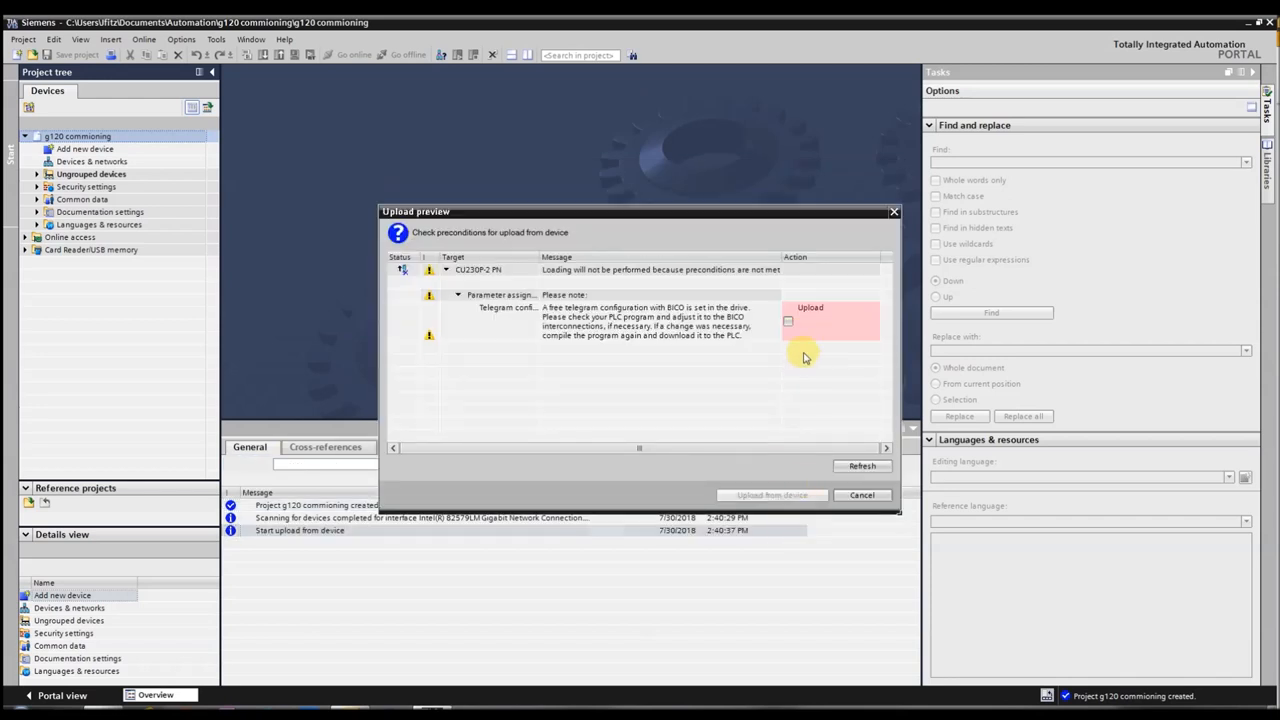
{"action": "left_click", "coordinate": [788, 320]}
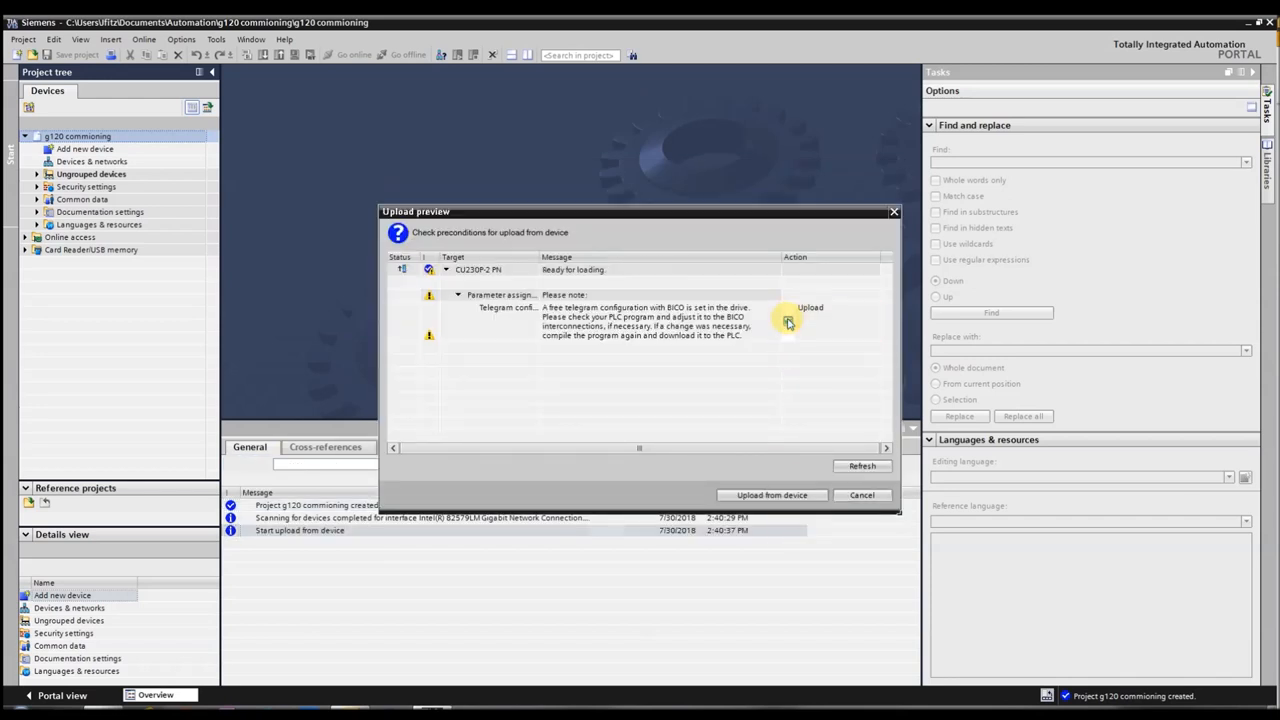
{"action": "left_click", "coordinate": [772, 496]}
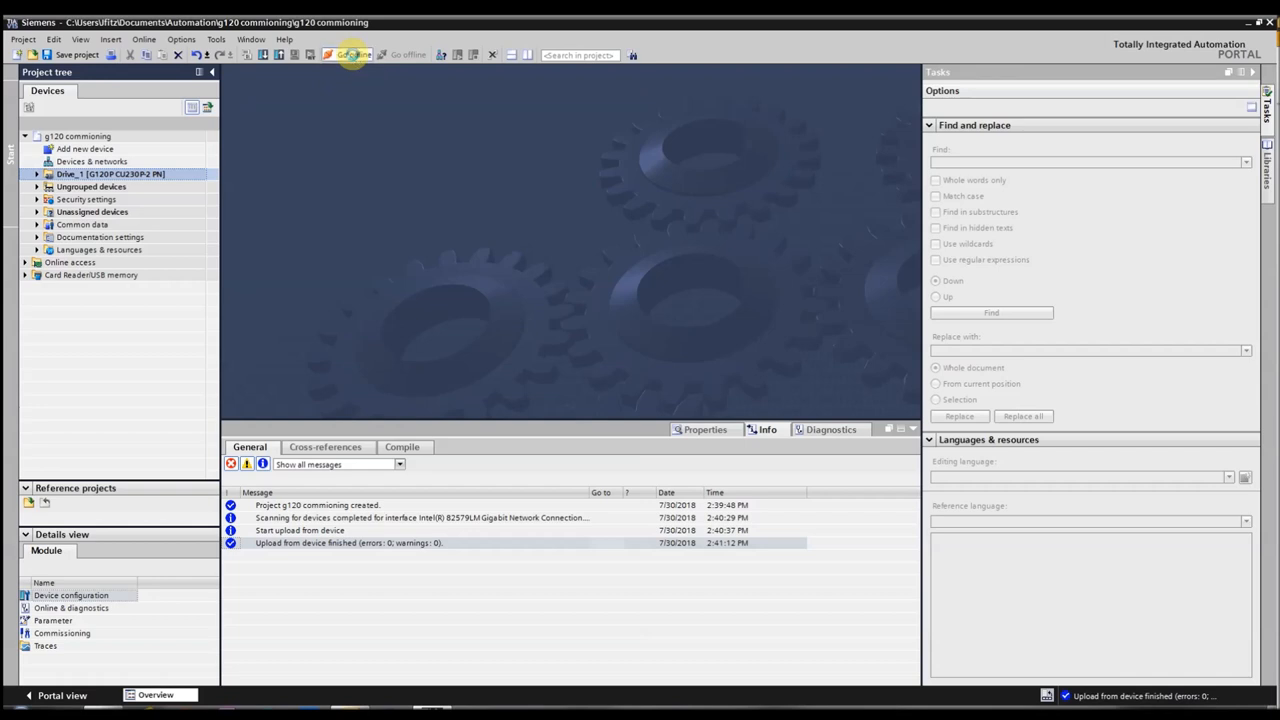
- Go online with Drive_1 and open its Commissioning editor
{"action": "left_click", "coordinate": [348, 56]}
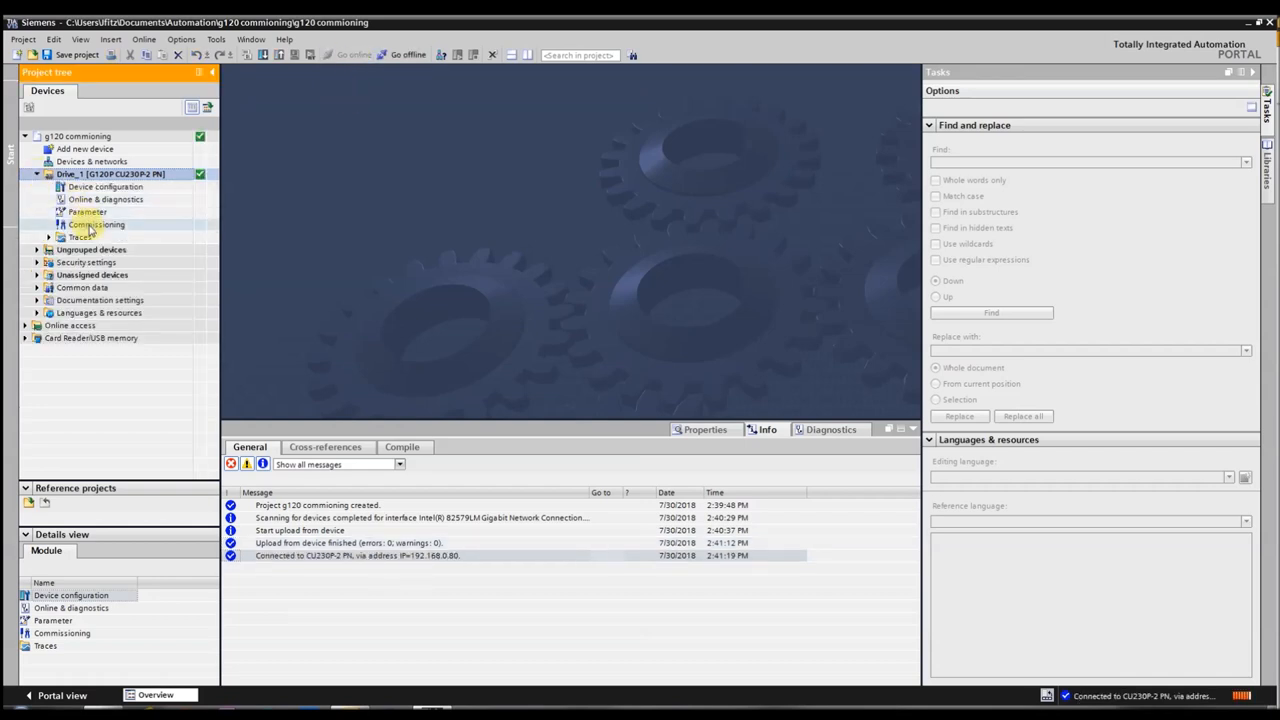
{"action": "left_click", "coordinate": [96, 224]}
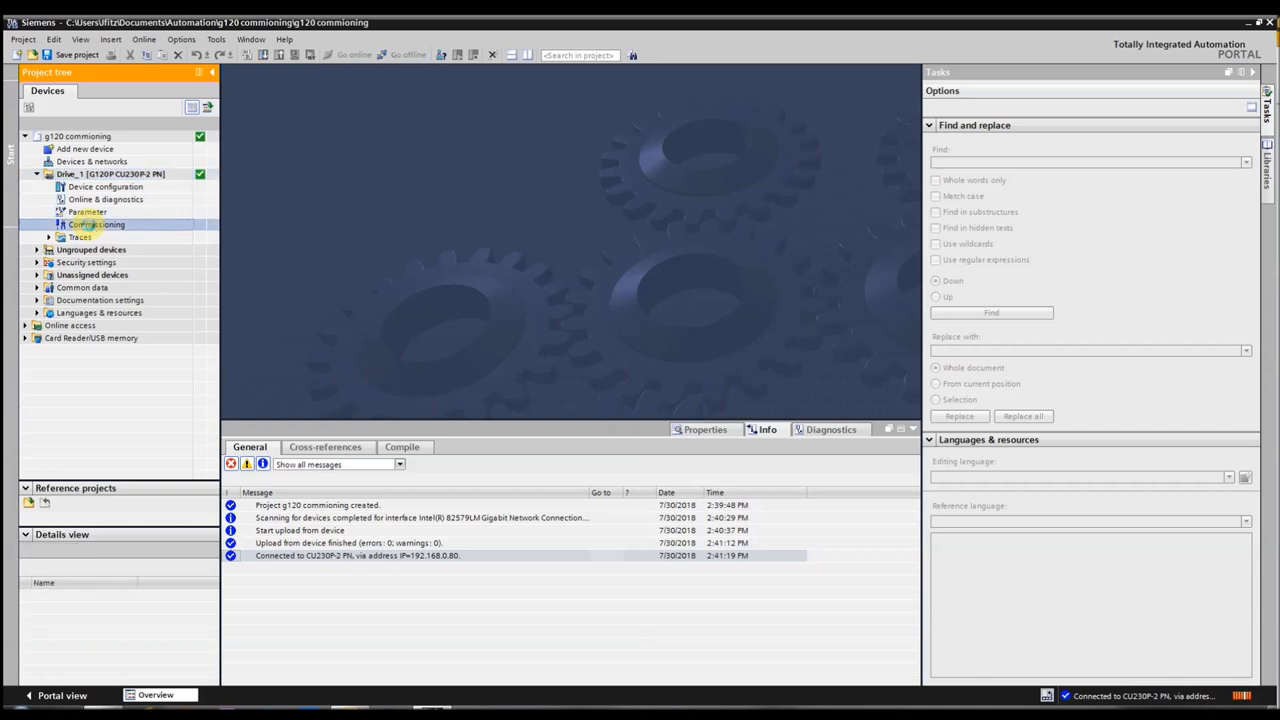
{"action": "double_click", "coordinate": [96, 224]}
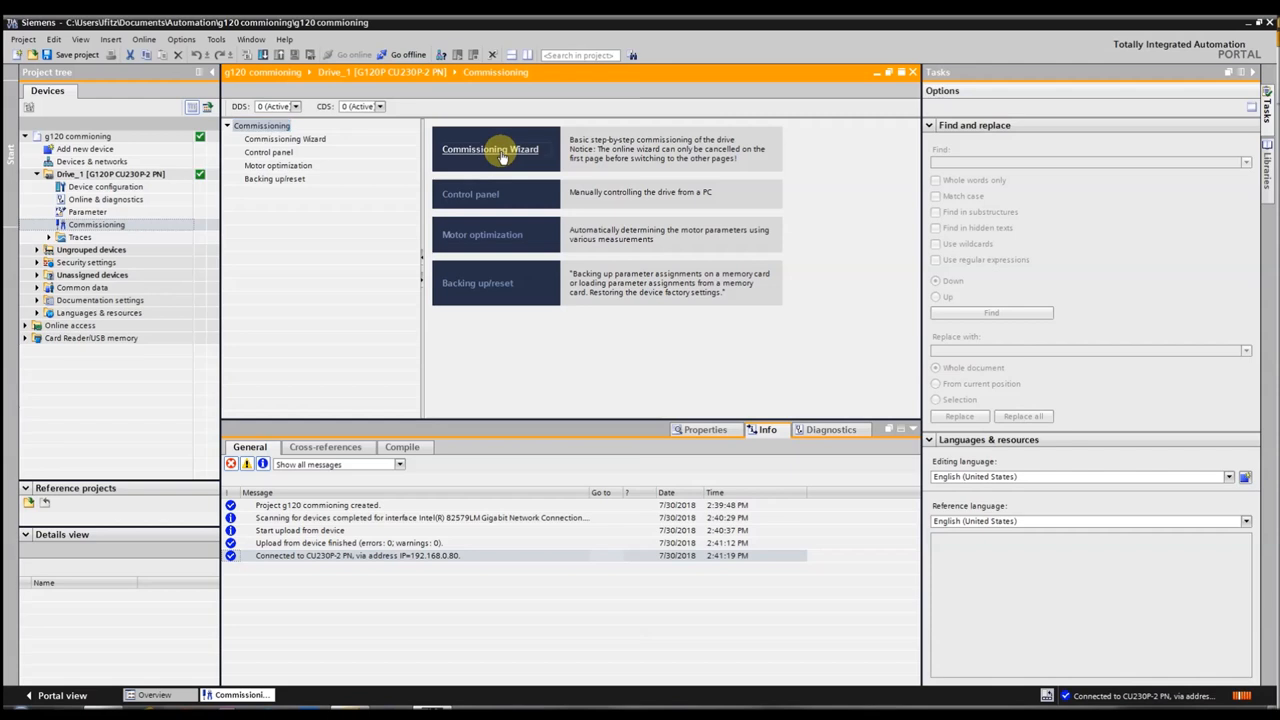
- Start the commissioning wizard with 'Ramp function in the drive' as setpoint specification
{"action": "left_click", "coordinate": [490, 148]}
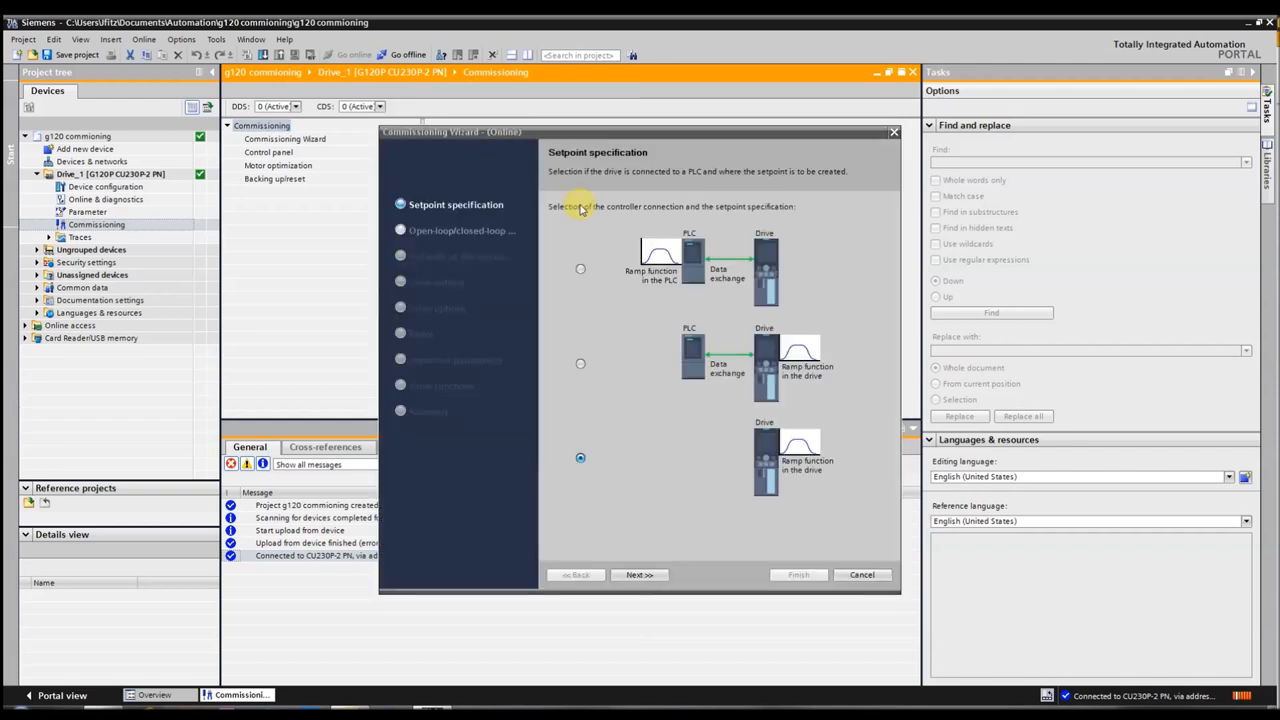
{"action": "mouse_move", "coordinate": [564, 230]}
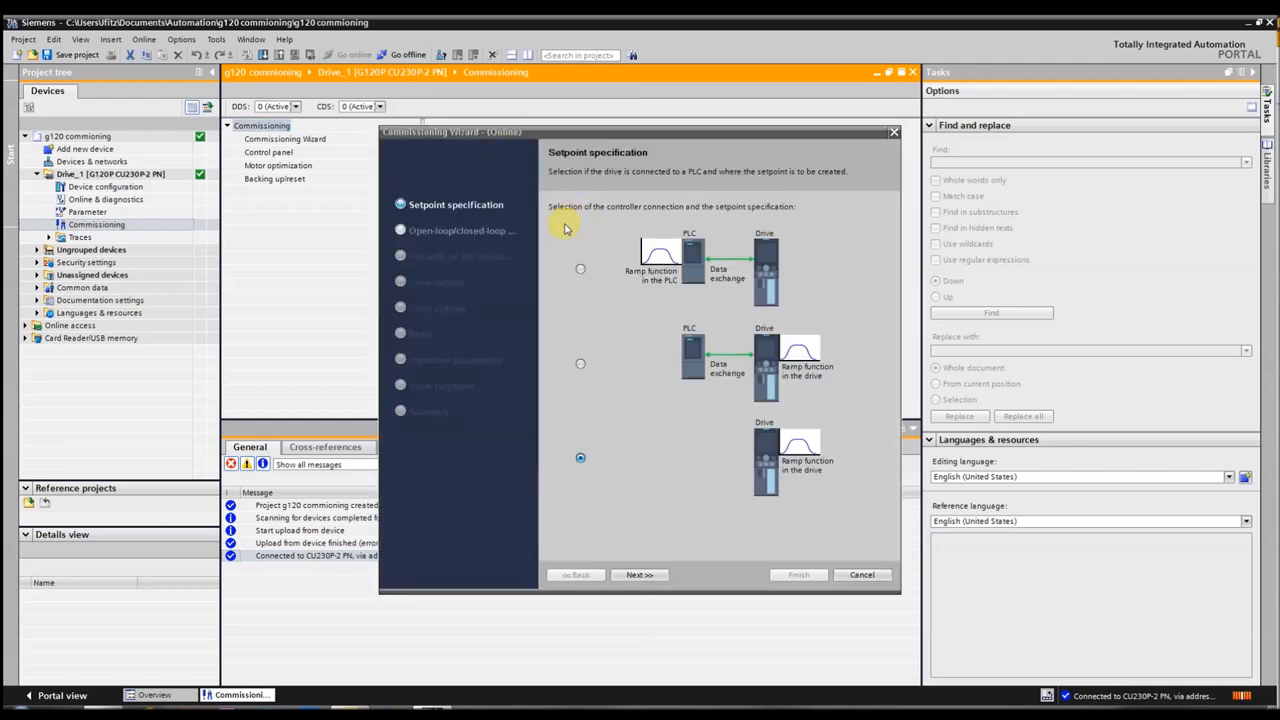
{"action": "mouse_move", "coordinate": [672, 446]}
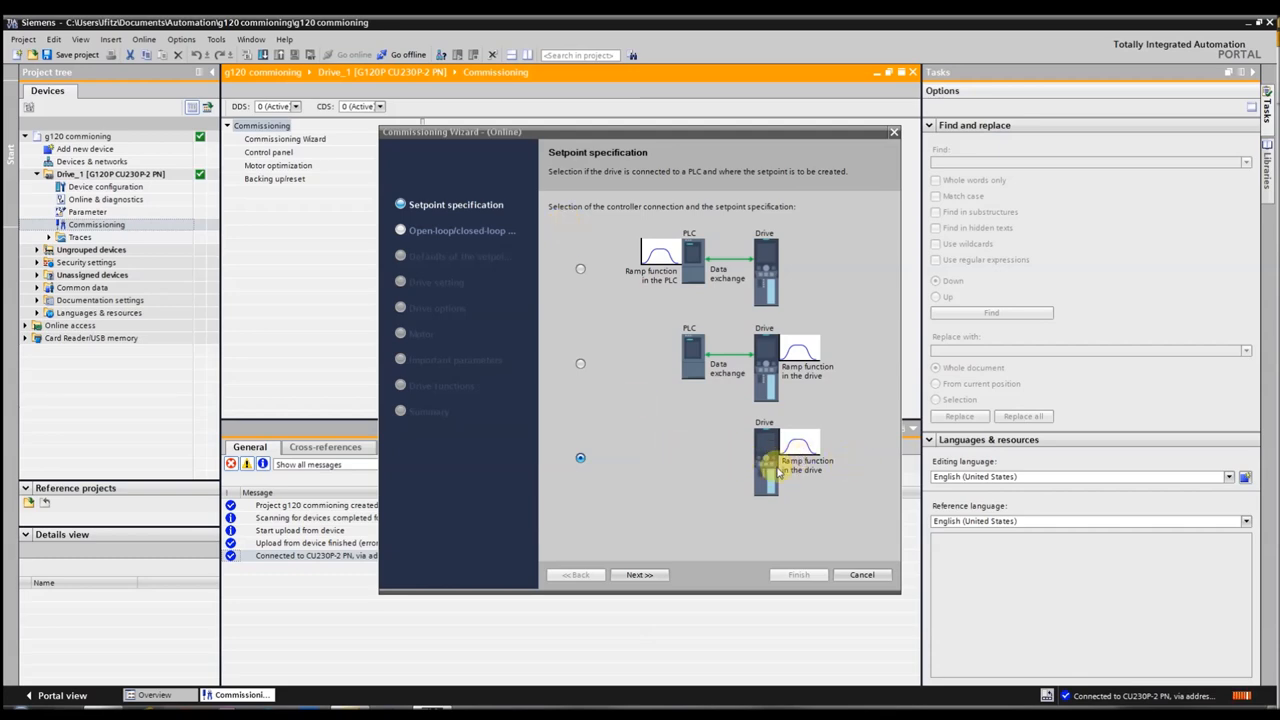
{"action": "mouse_move", "coordinate": [604, 536]}
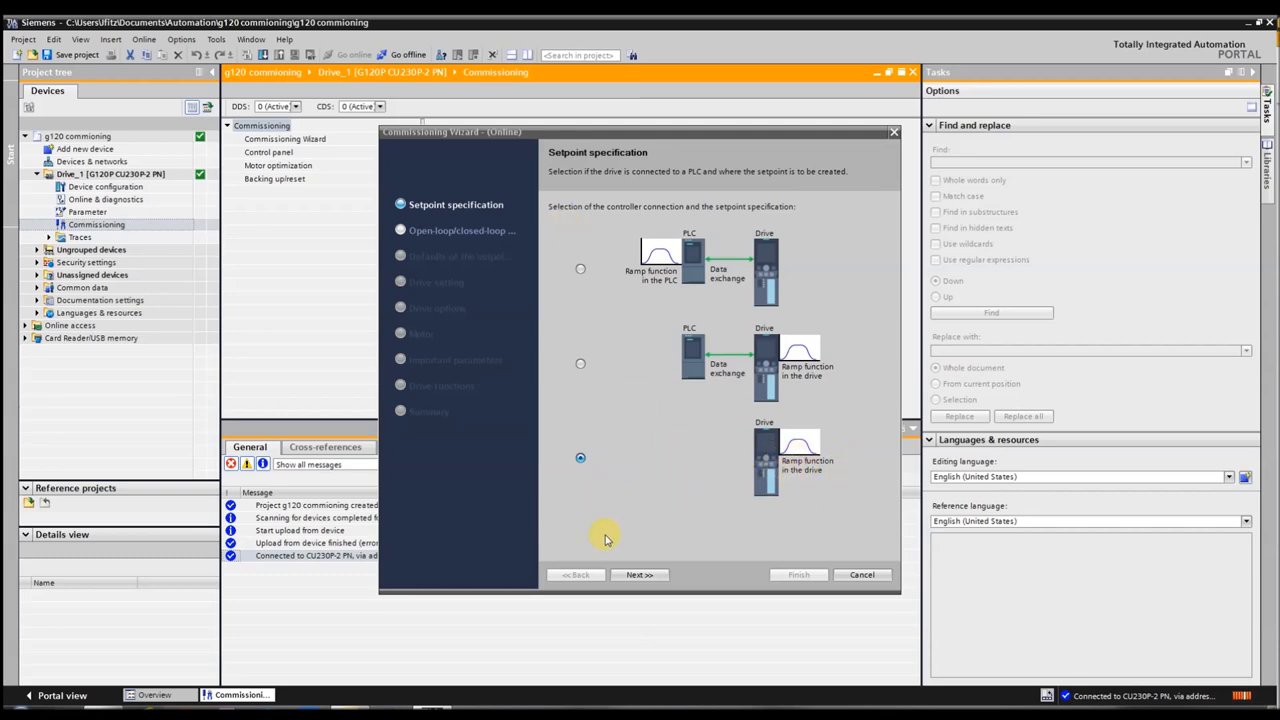
{"action": "left_click", "coordinate": [640, 574]}
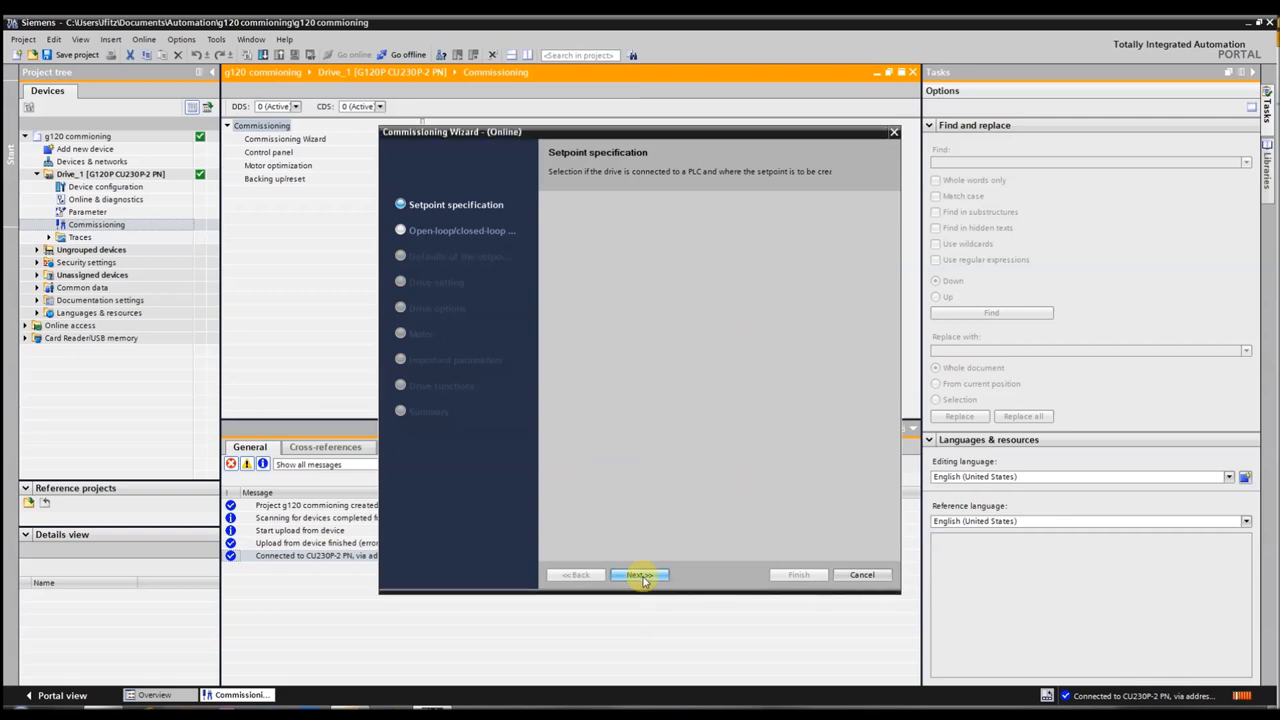
- Choose control type [0] U/f control with linear characteristic and continue
{"action": "left_click", "coordinate": [638, 574]}
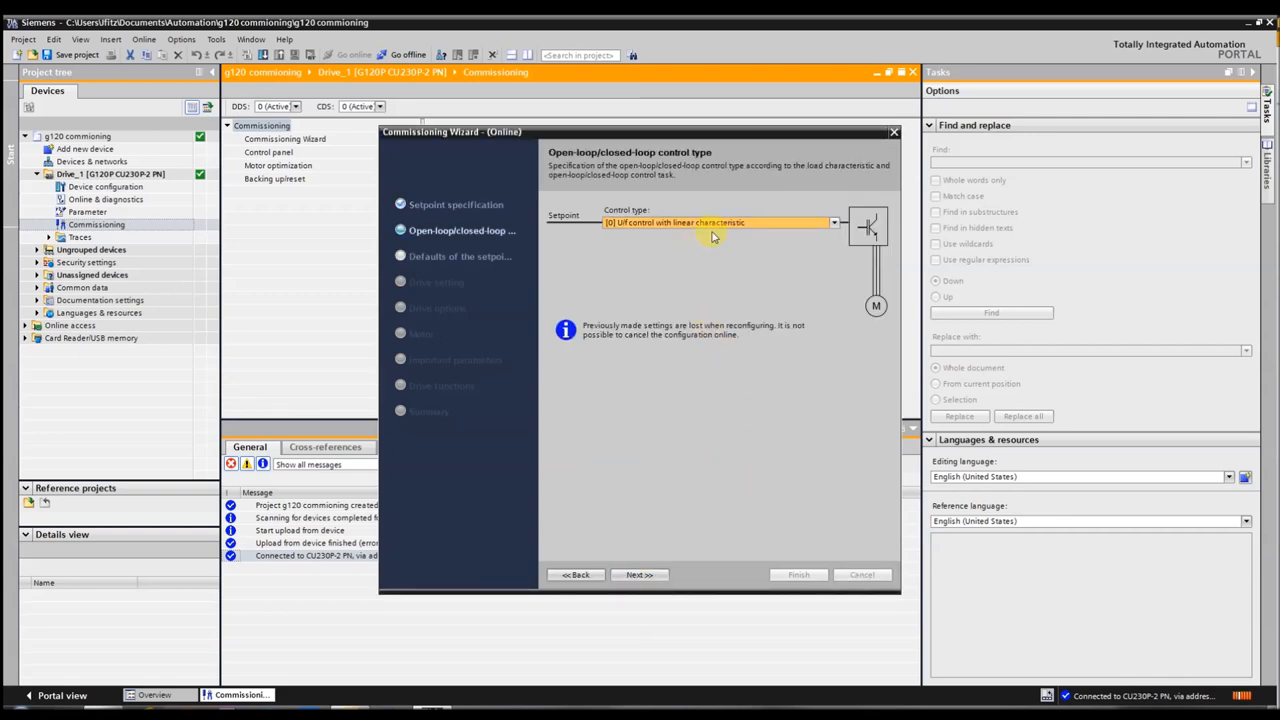
{"action": "left_click", "coordinate": [834, 222]}
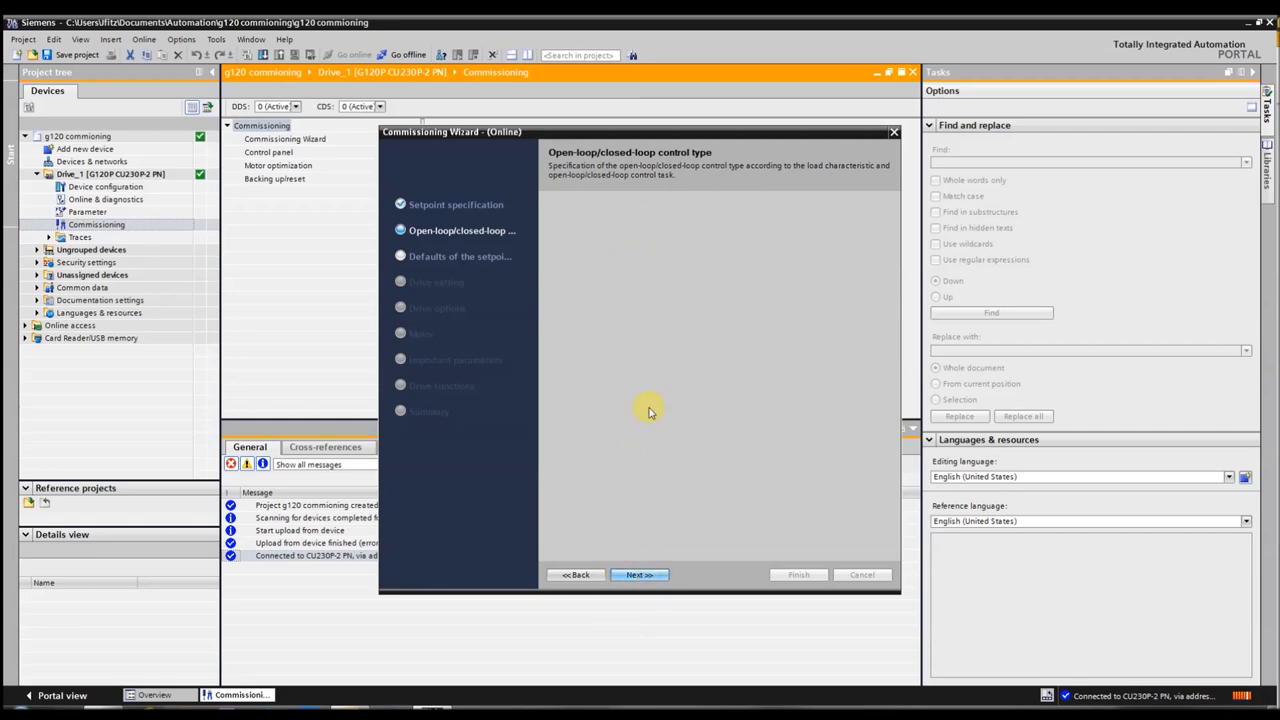
{"action": "left_click", "coordinate": [640, 574]}
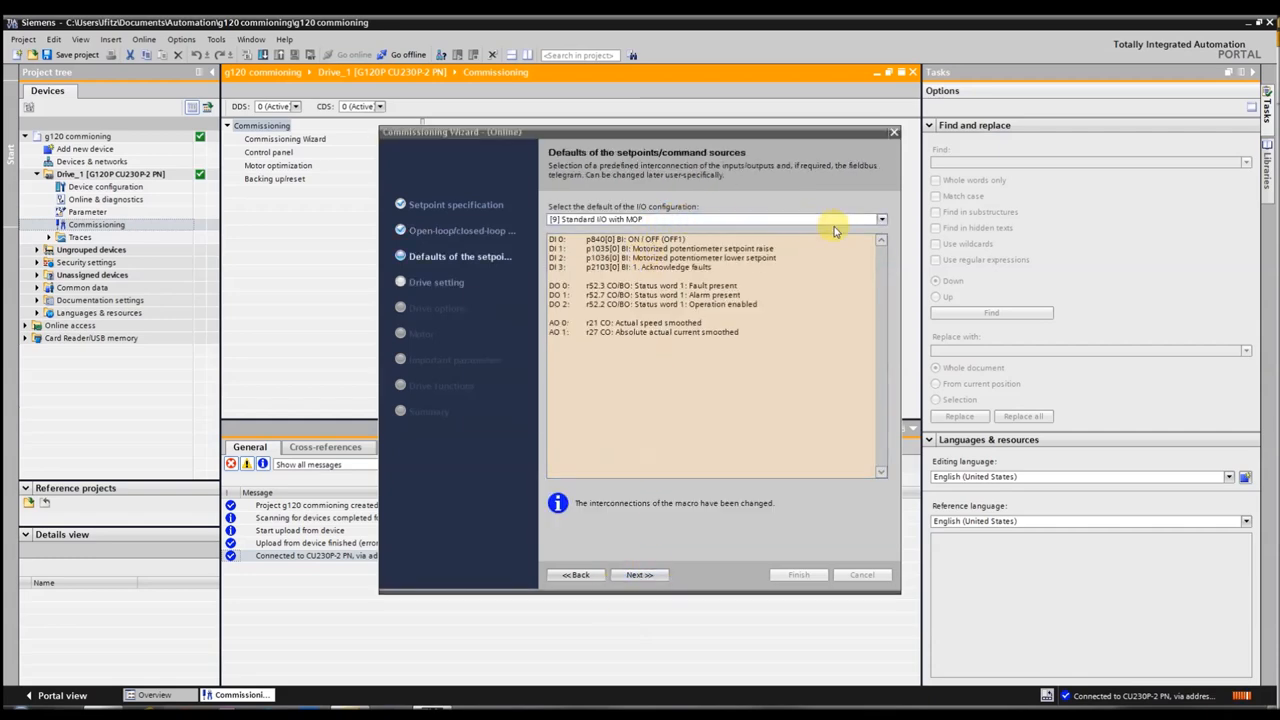
- Keep [9] Standard I/O with MOP as the I/O configuration and continue
{"action": "left_click", "coordinate": [880, 218]}
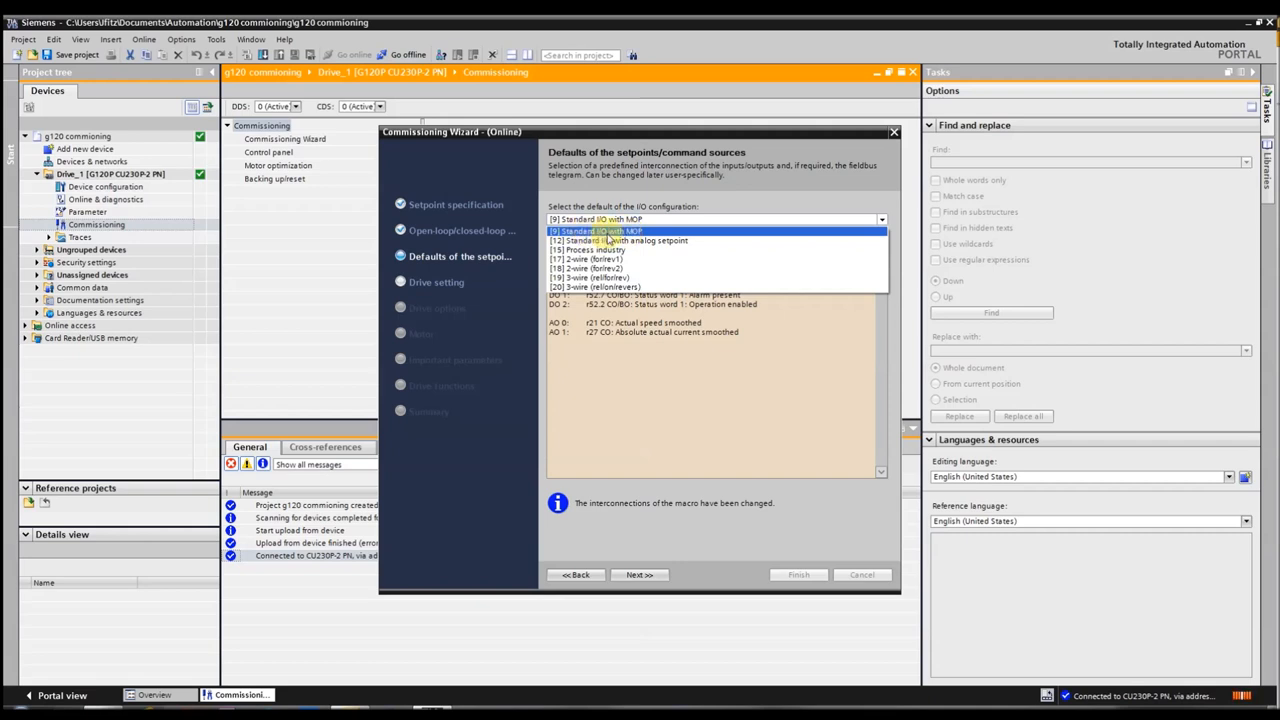
{"action": "left_click", "coordinate": [594, 218]}
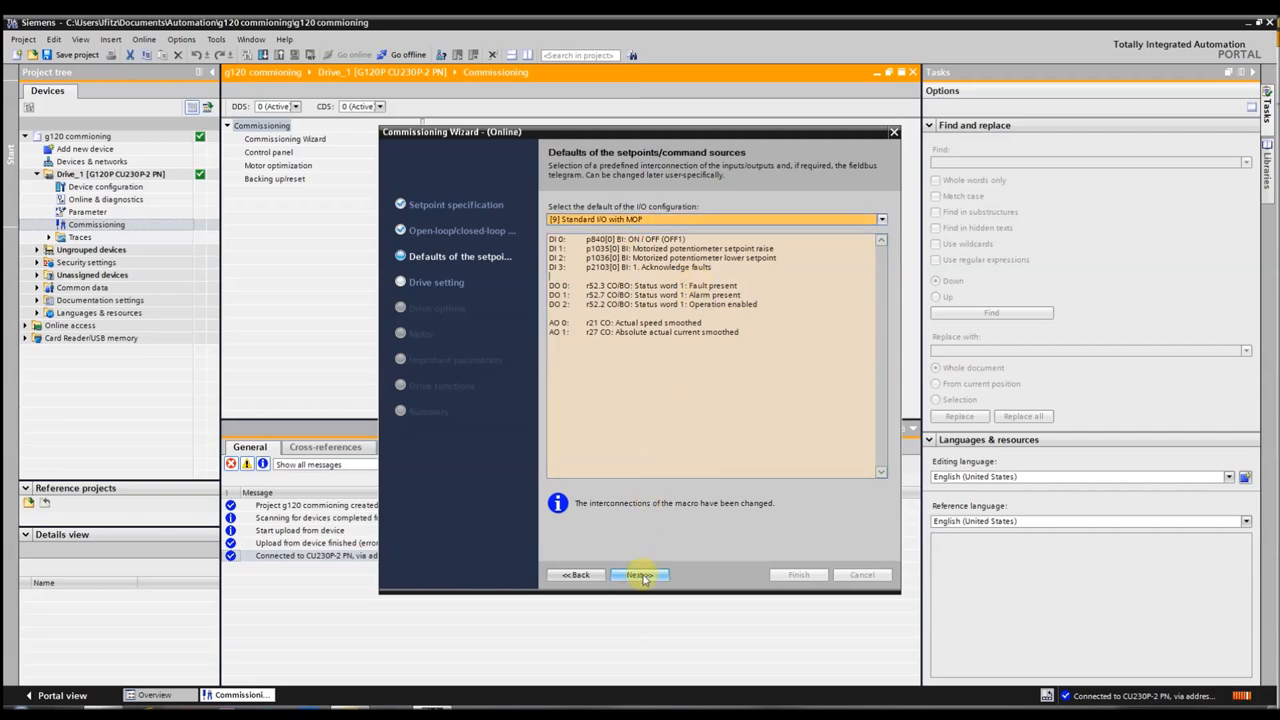
{"action": "left_click", "coordinate": [640, 574]}
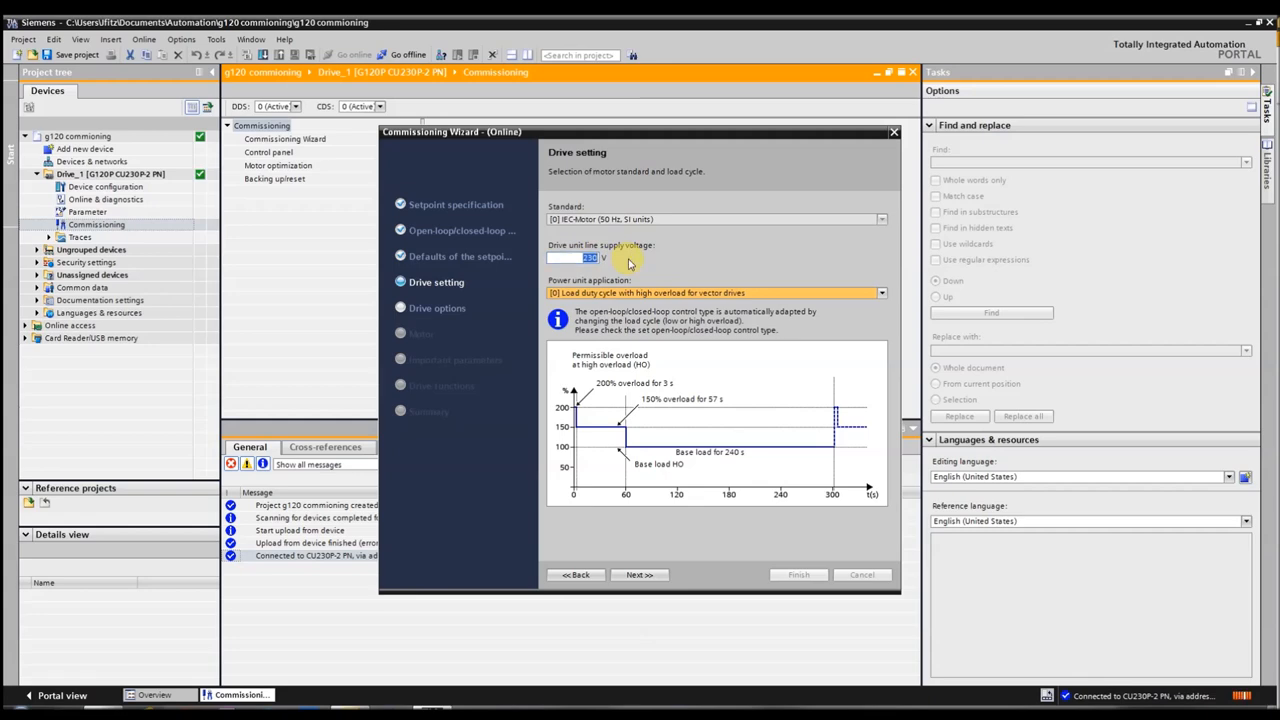
{"action": "mouse_move", "coordinate": [648, 262]}
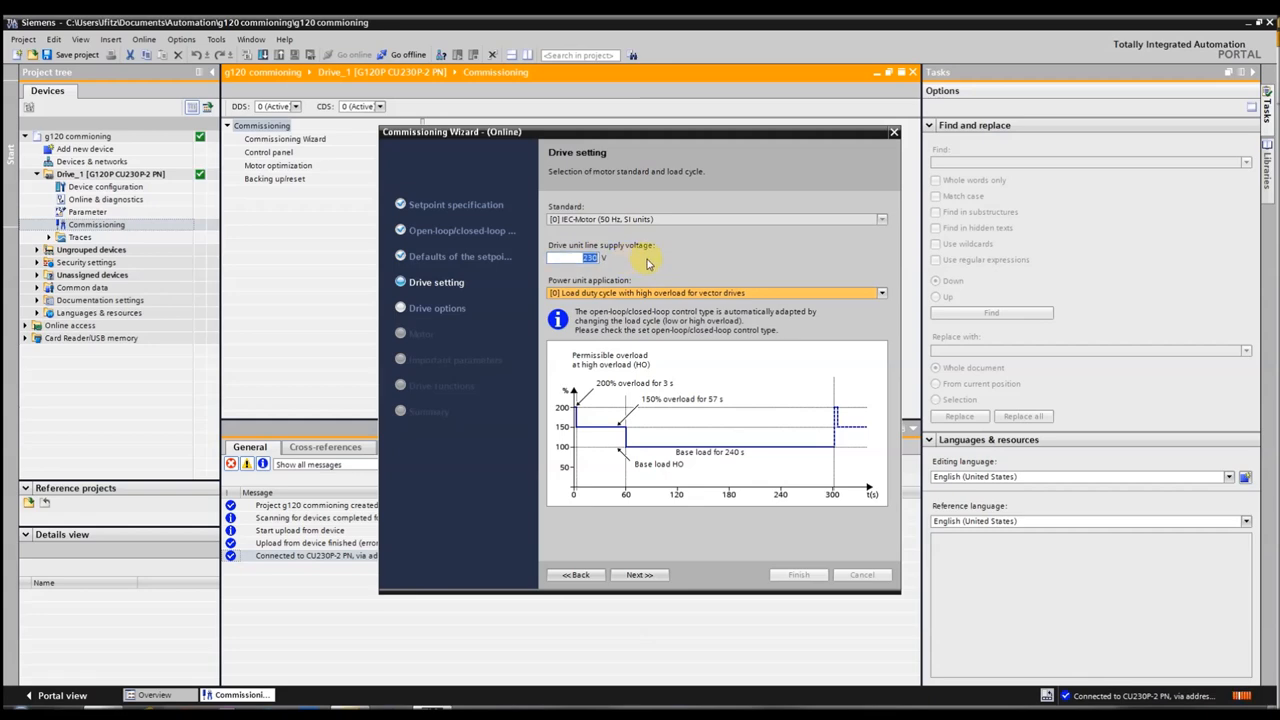
{"action": "mouse_move", "coordinate": [660, 260]}
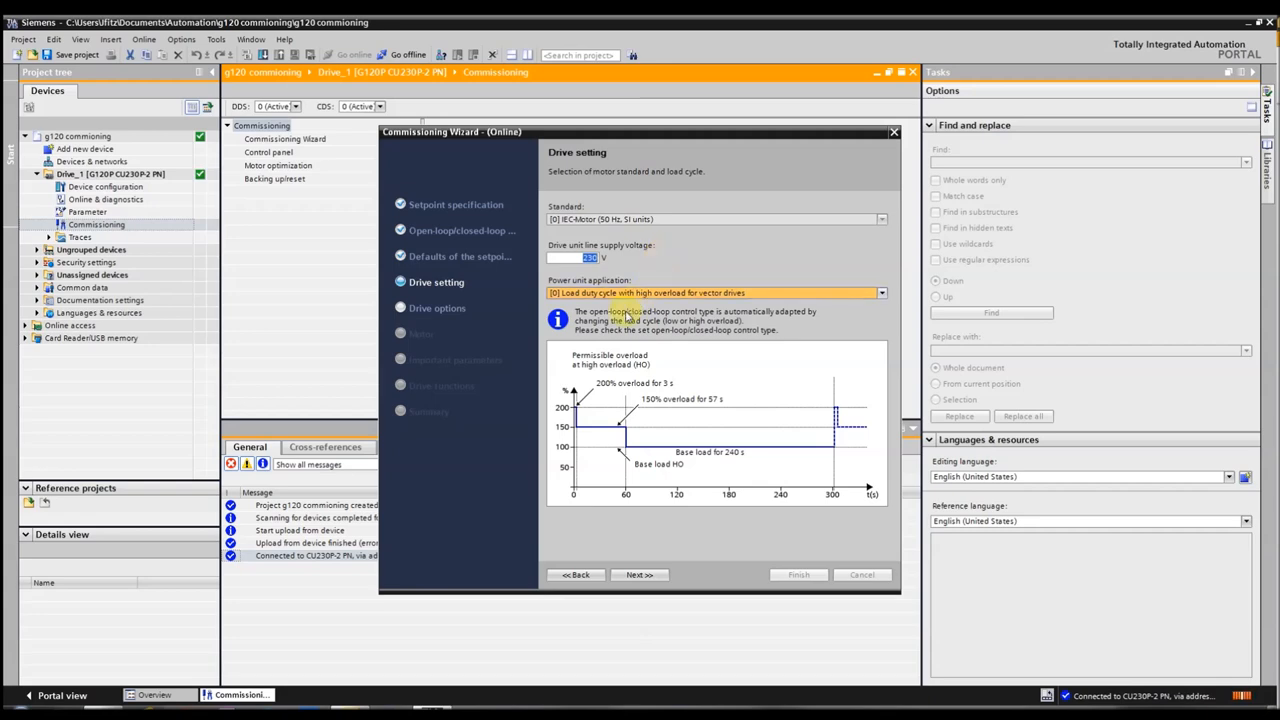
{"action": "mouse_move", "coordinate": [596, 244]}
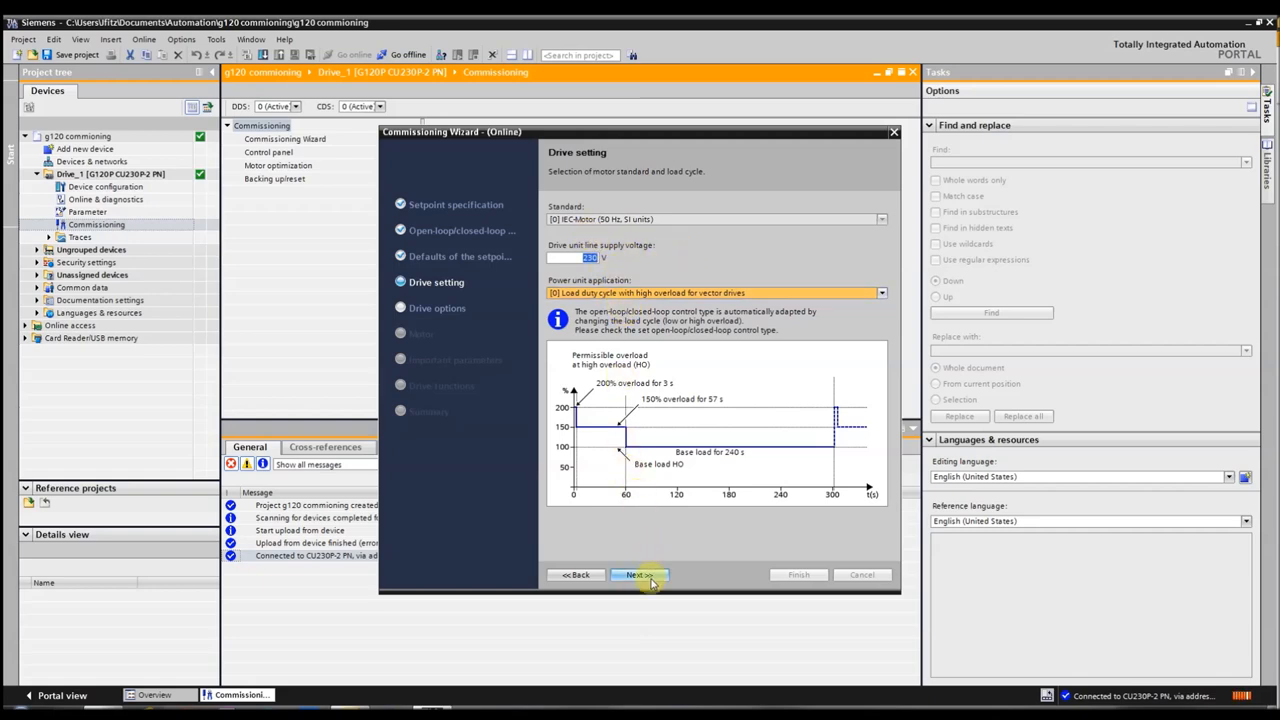
- Accept the IEC 50 Hz standard and power unit application on the Drive setting page
{"action": "left_click", "coordinate": [636, 574]}
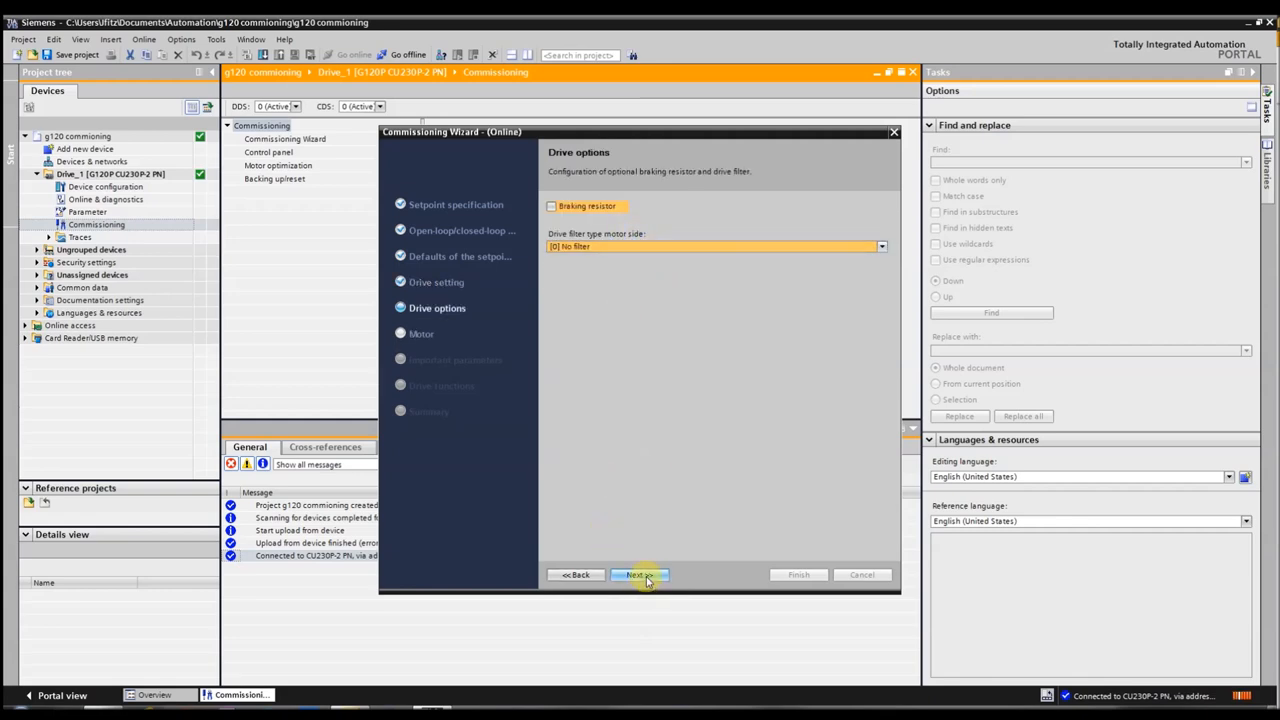
- Skip braking resistor and filter; enter motor data 0.87 A, power factor 0.770, 1350 rpm and cooling type
{"action": "left_click", "coordinate": [640, 574]}
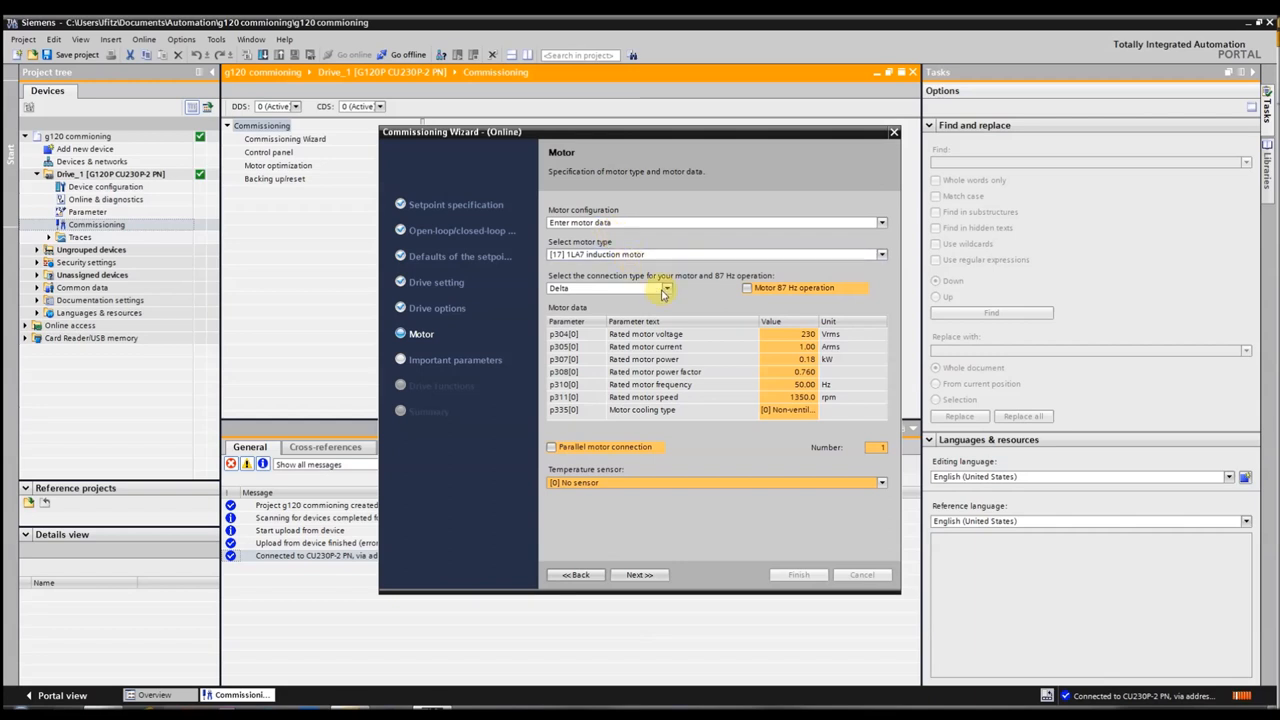
{"action": "mouse_move", "coordinate": [632, 310]}
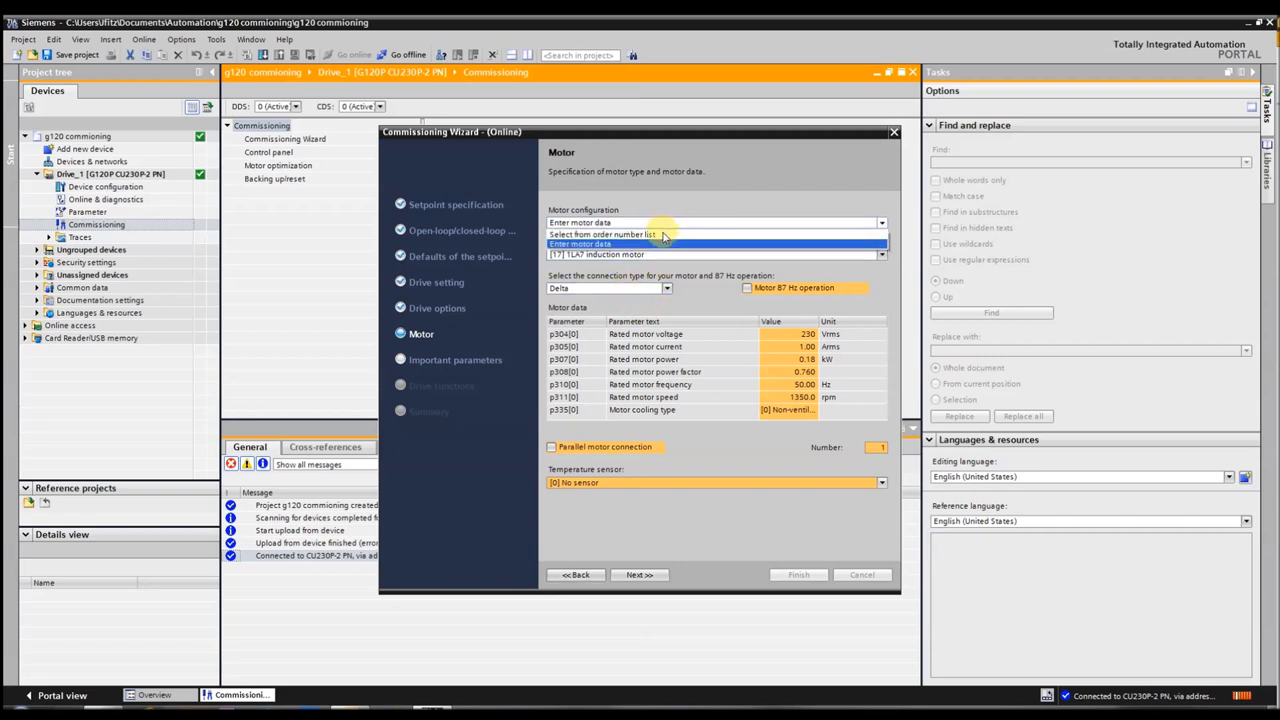
{"action": "left_click", "coordinate": [580, 244]}
{"action": "type", "text": ".97"}
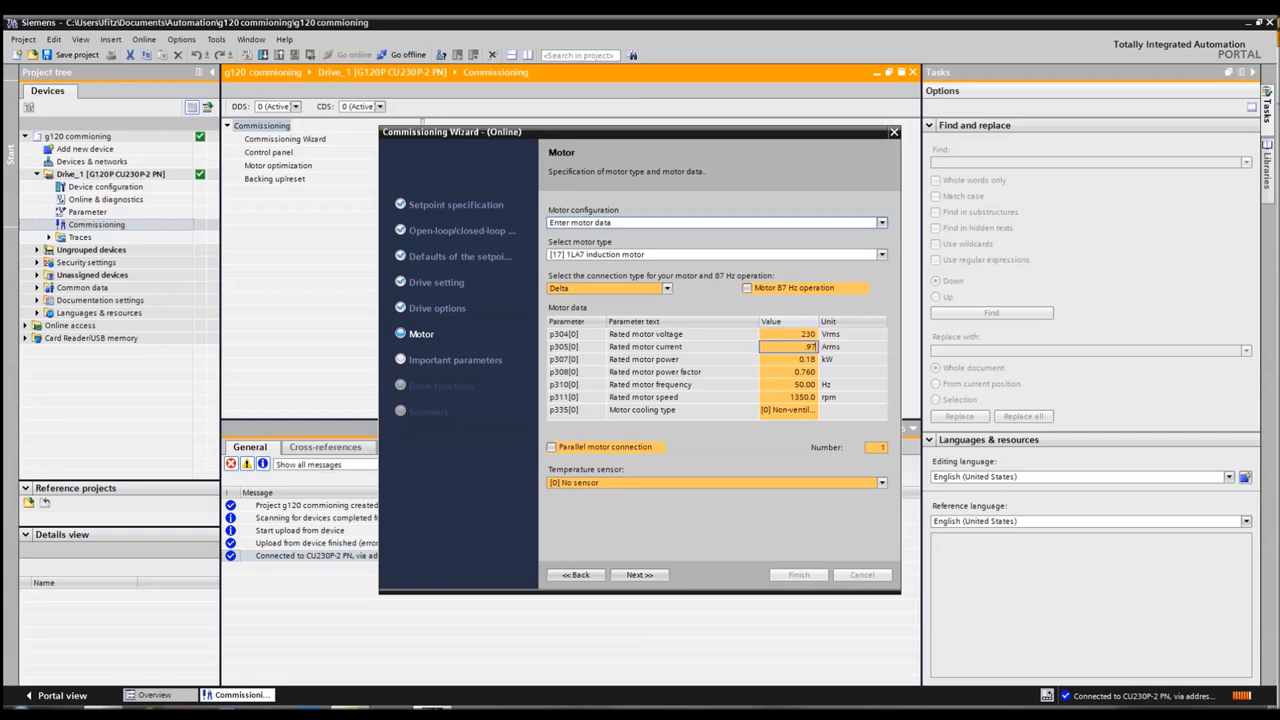
{"action": "left_click", "coordinate": [804, 334]}
{"action": "type", "text": "0.770"}
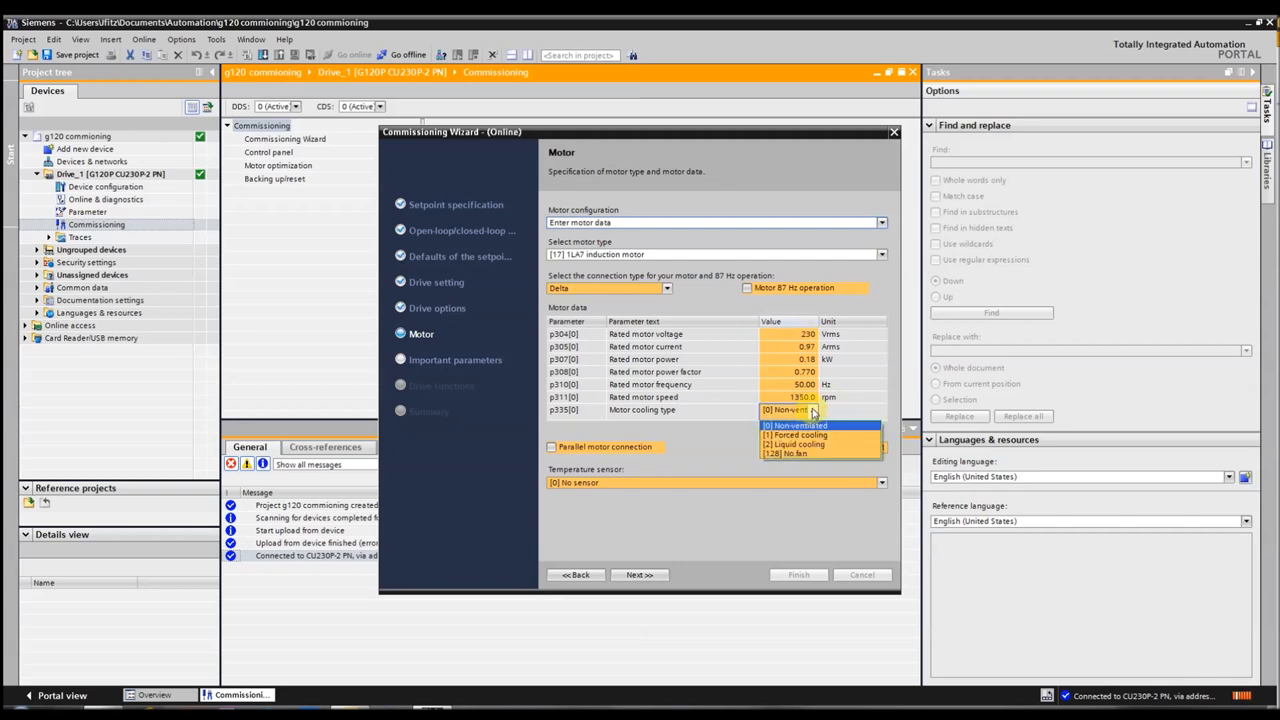
{"action": "left_click", "coordinate": [792, 424]}
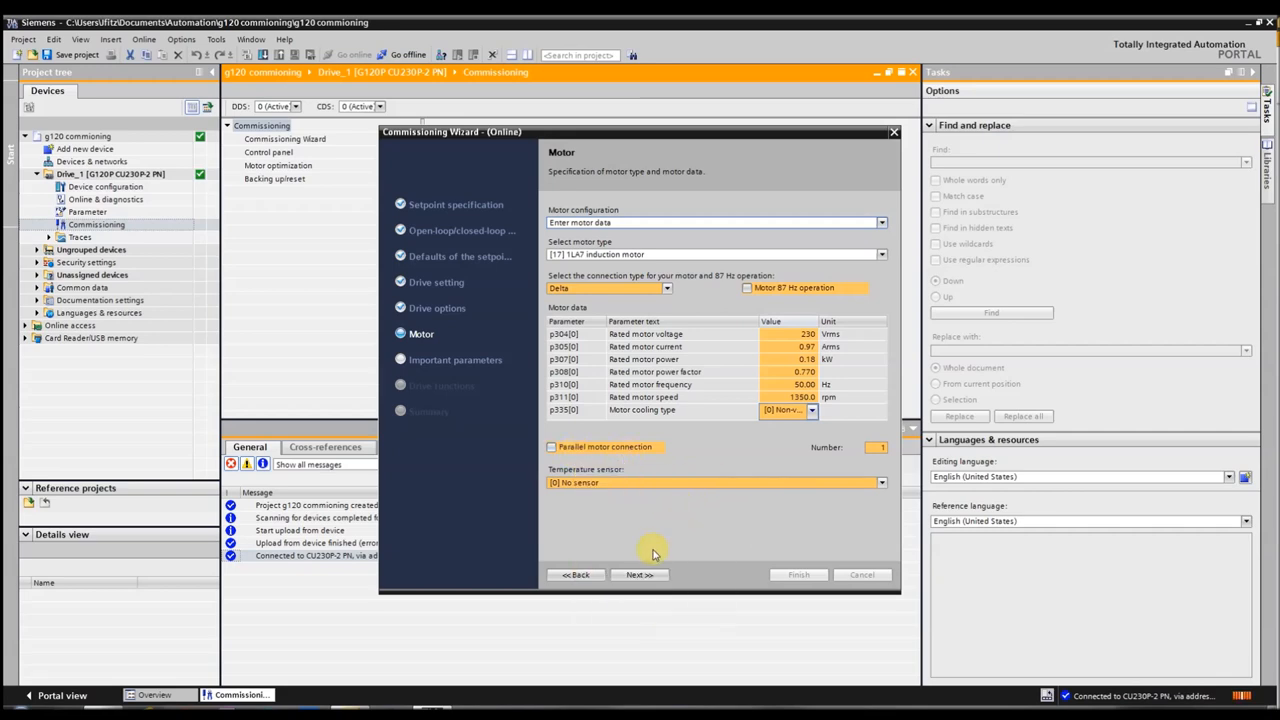
{"action": "left_click", "coordinate": [640, 574]}
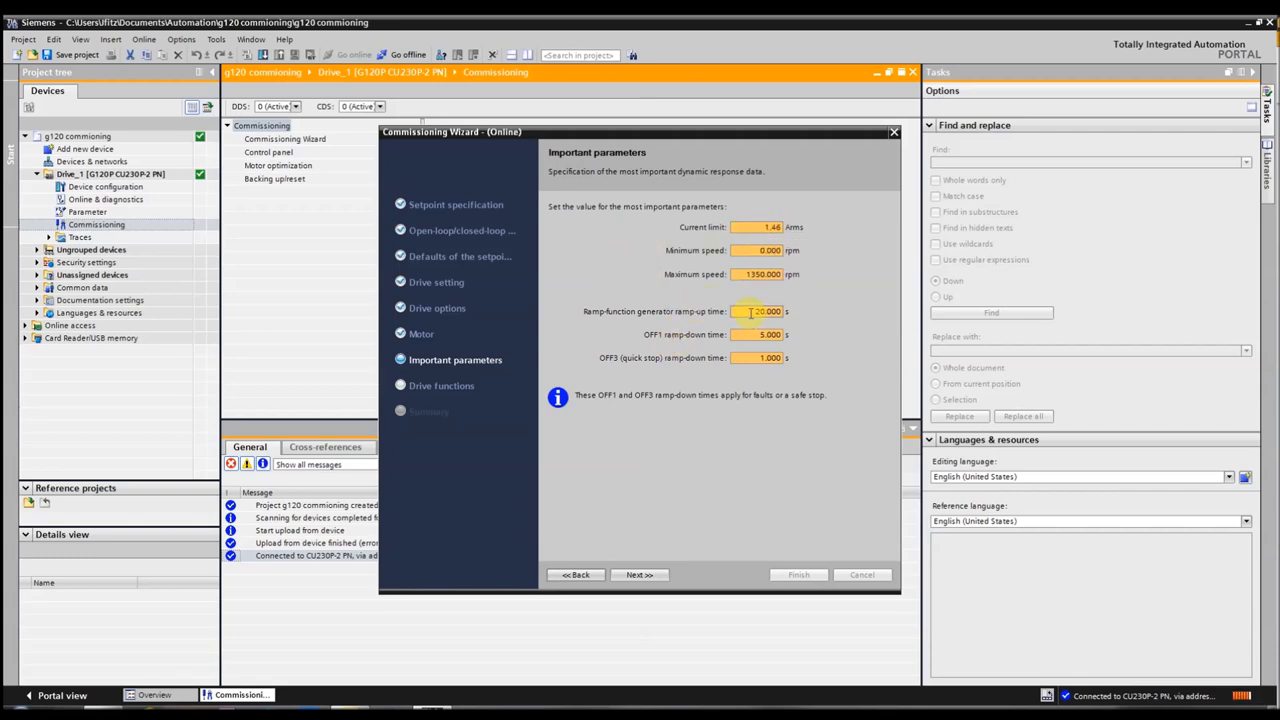
{"action": "mouse_move", "coordinate": [764, 312]}
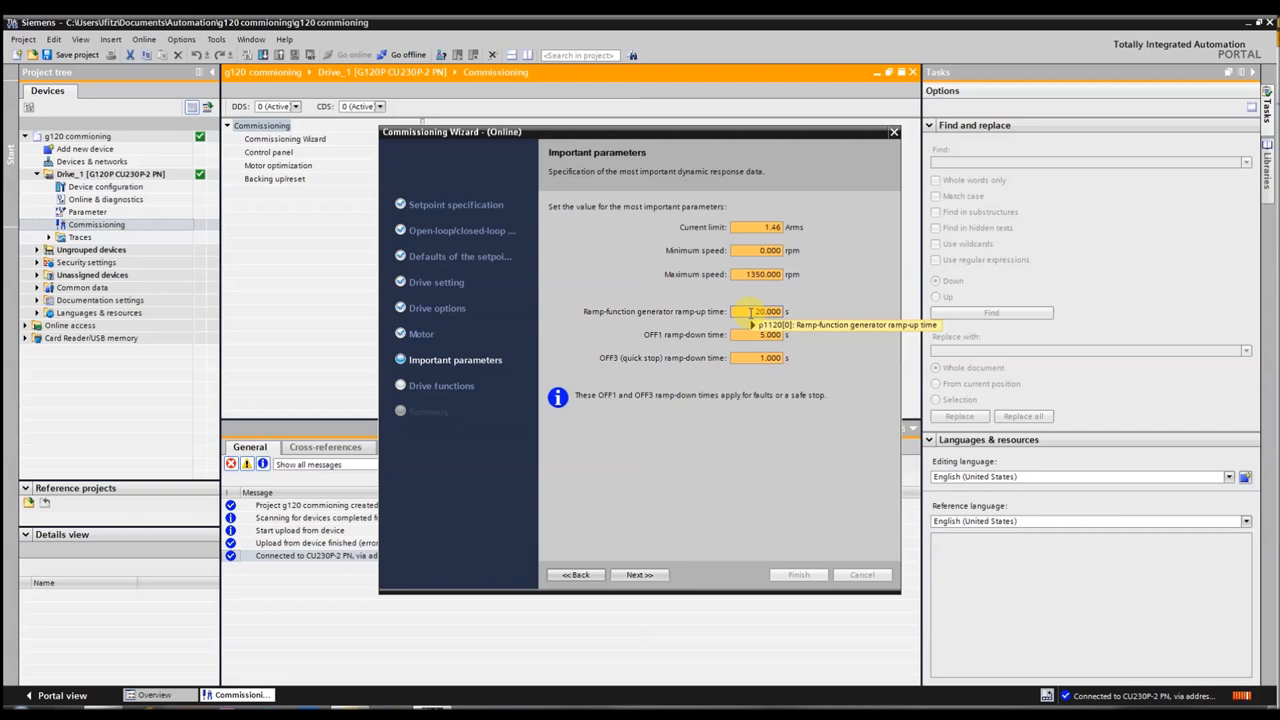
{"action": "mouse_move", "coordinate": [668, 336]}
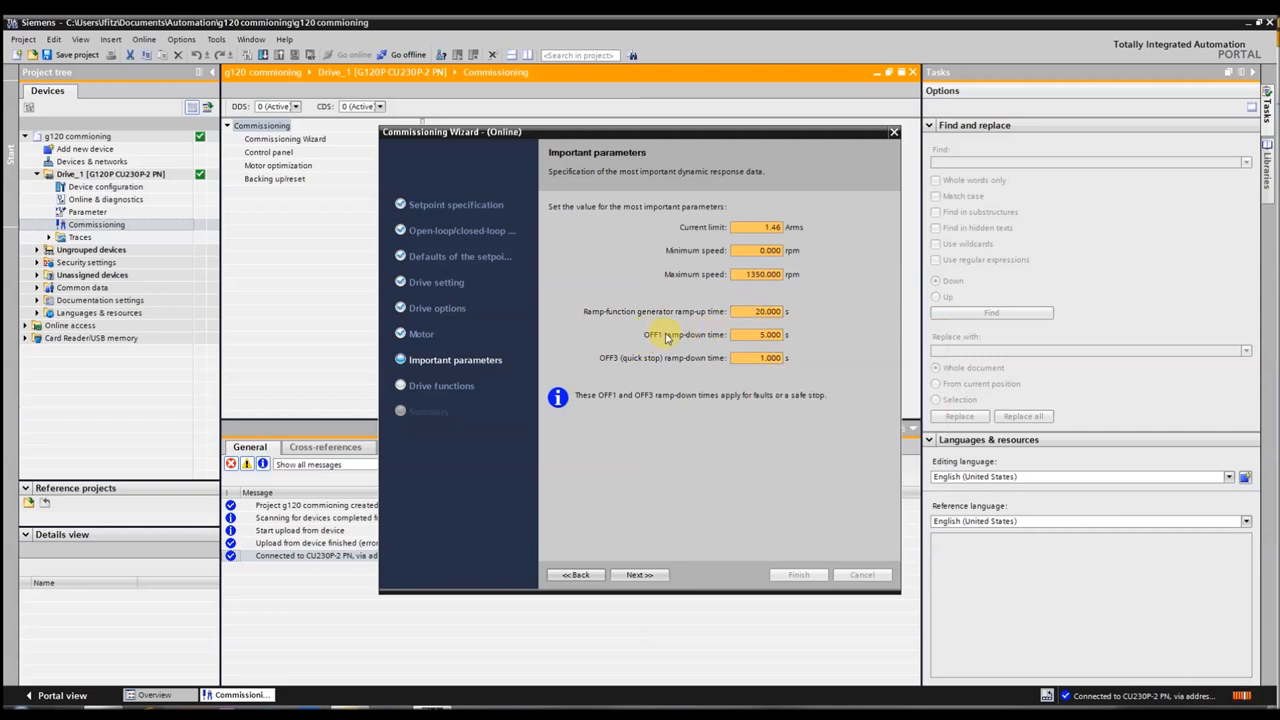
{"action": "mouse_move", "coordinate": [664, 364]}
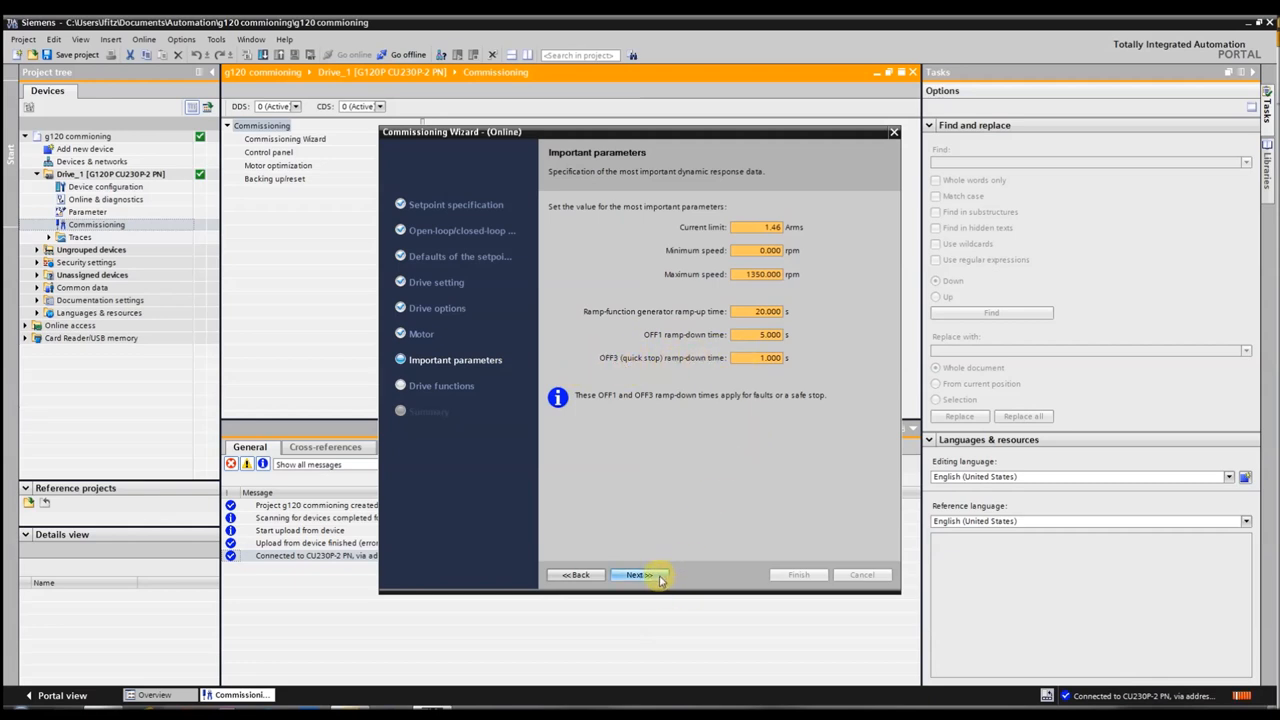
- Set the ramp-function generator ramp-up time to 20.000 s and continue
{"action": "left_click", "coordinate": [636, 574]}
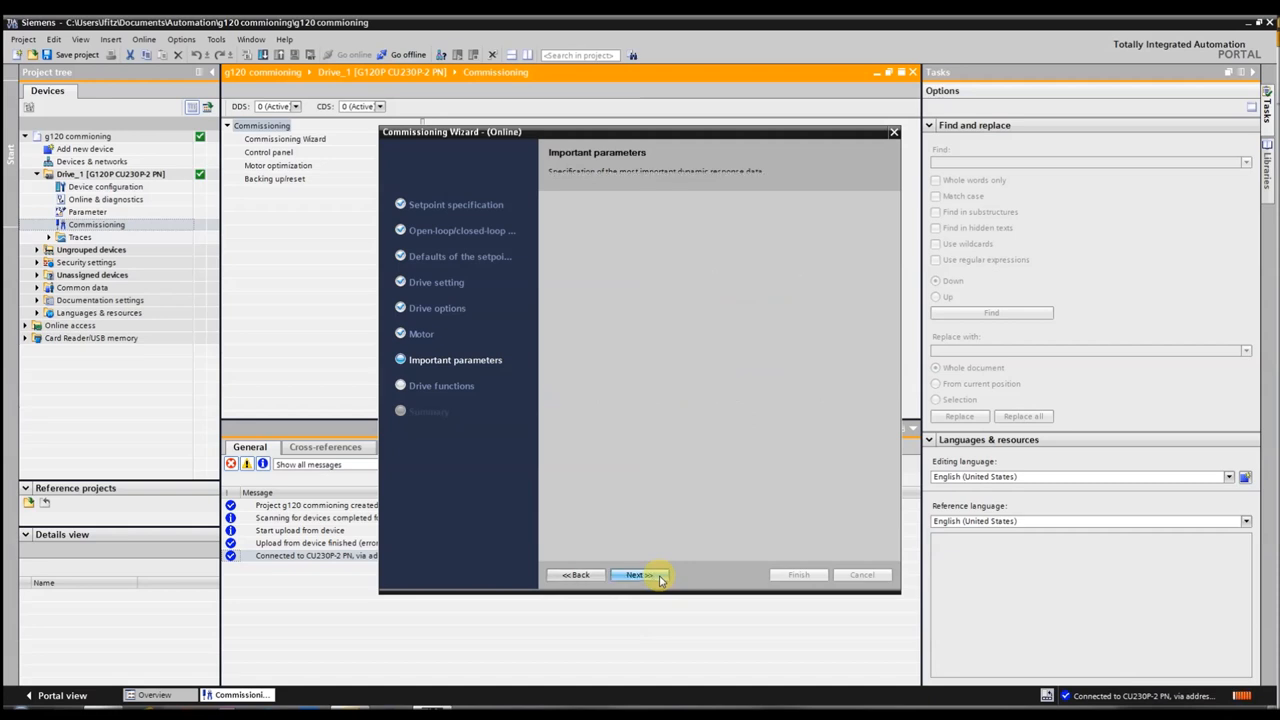
- Select '[2] Identifying motor data (at standstill)' as the Motor identification method
{"action": "left_click", "coordinate": [634, 574]}
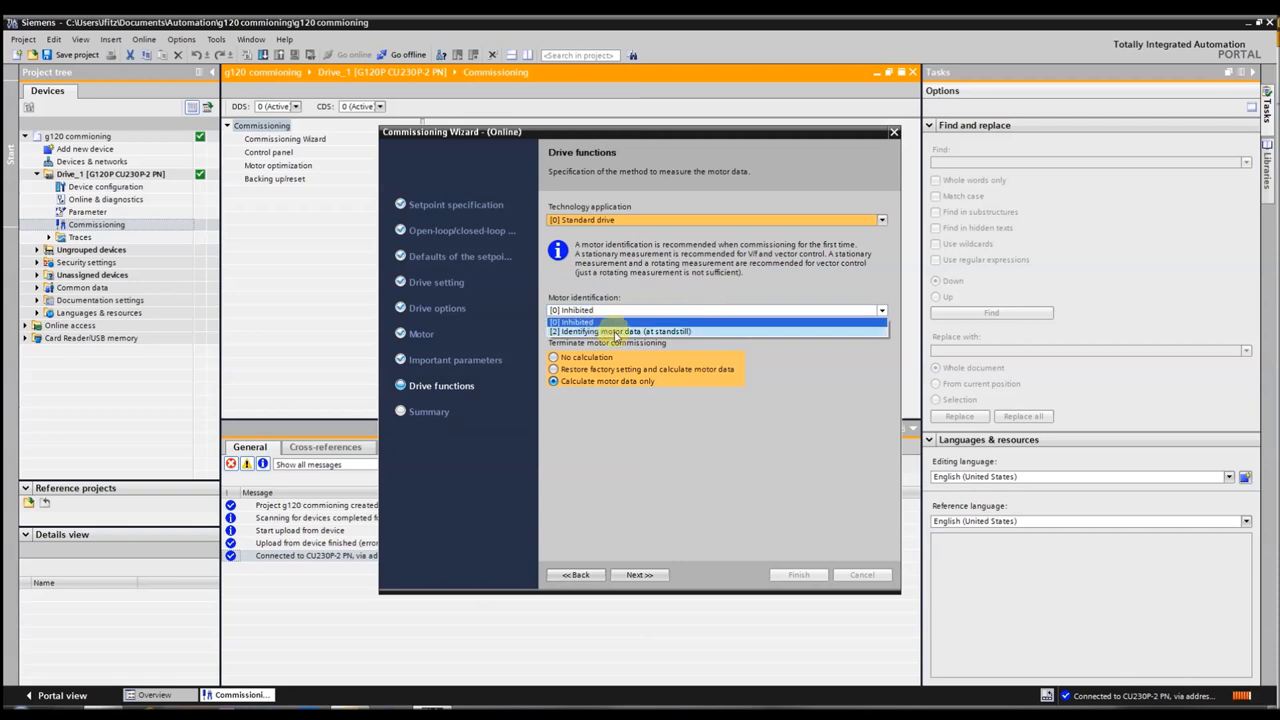
{"action": "left_click", "coordinate": [622, 332]}
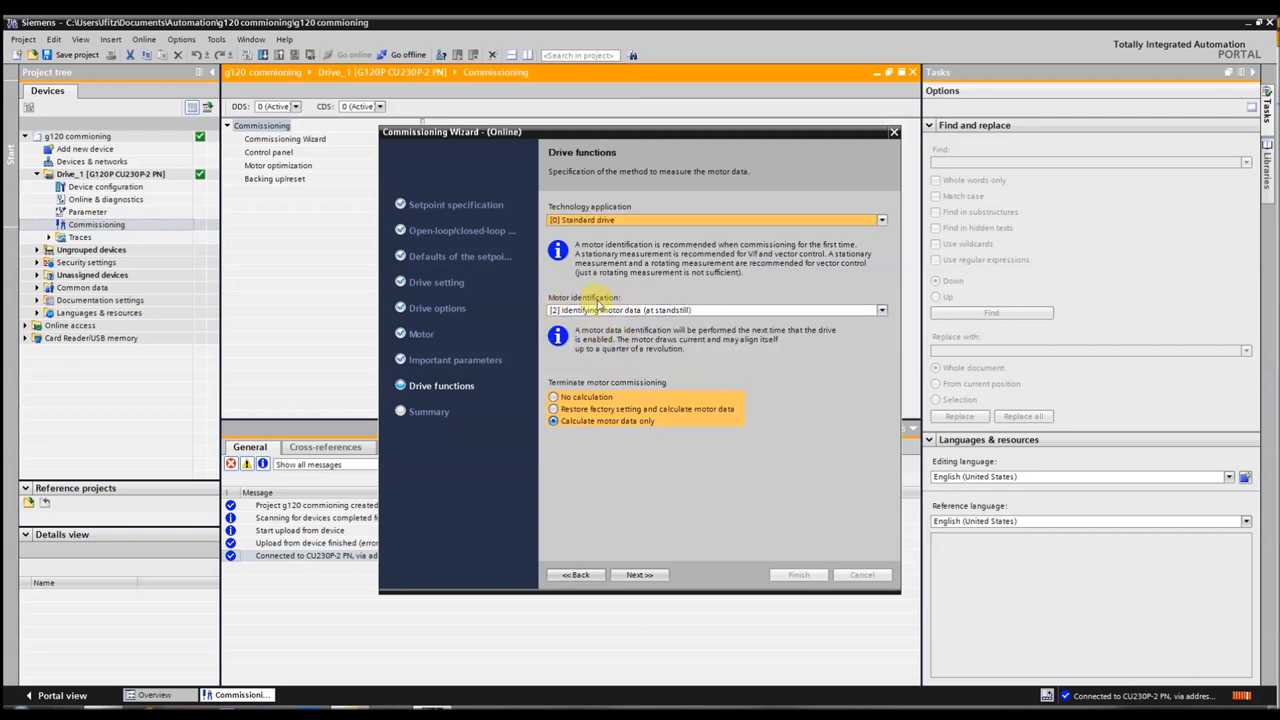
{"action": "left_click", "coordinate": [552, 408]}
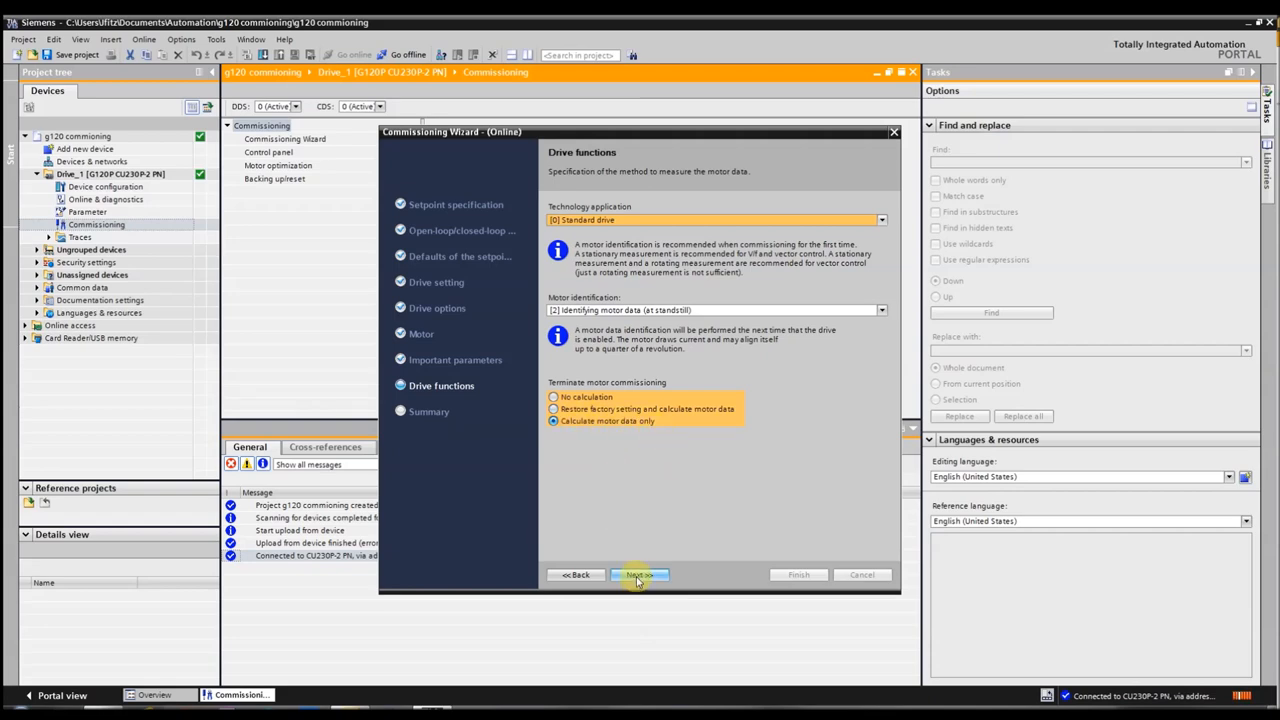
- Tick 'Save data to EEPROM' in the Summary and finish the wizard
{"action": "left_click", "coordinate": [638, 574]}
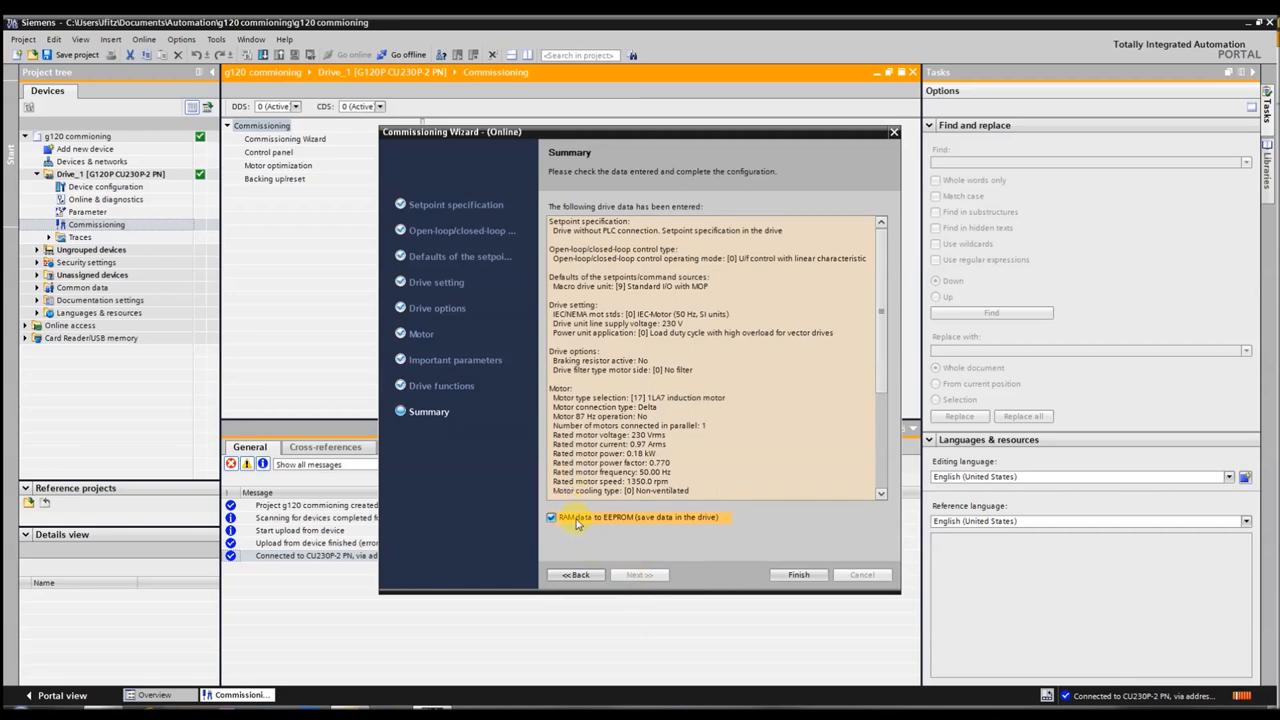
{"action": "mouse_move", "coordinate": [824, 556]}
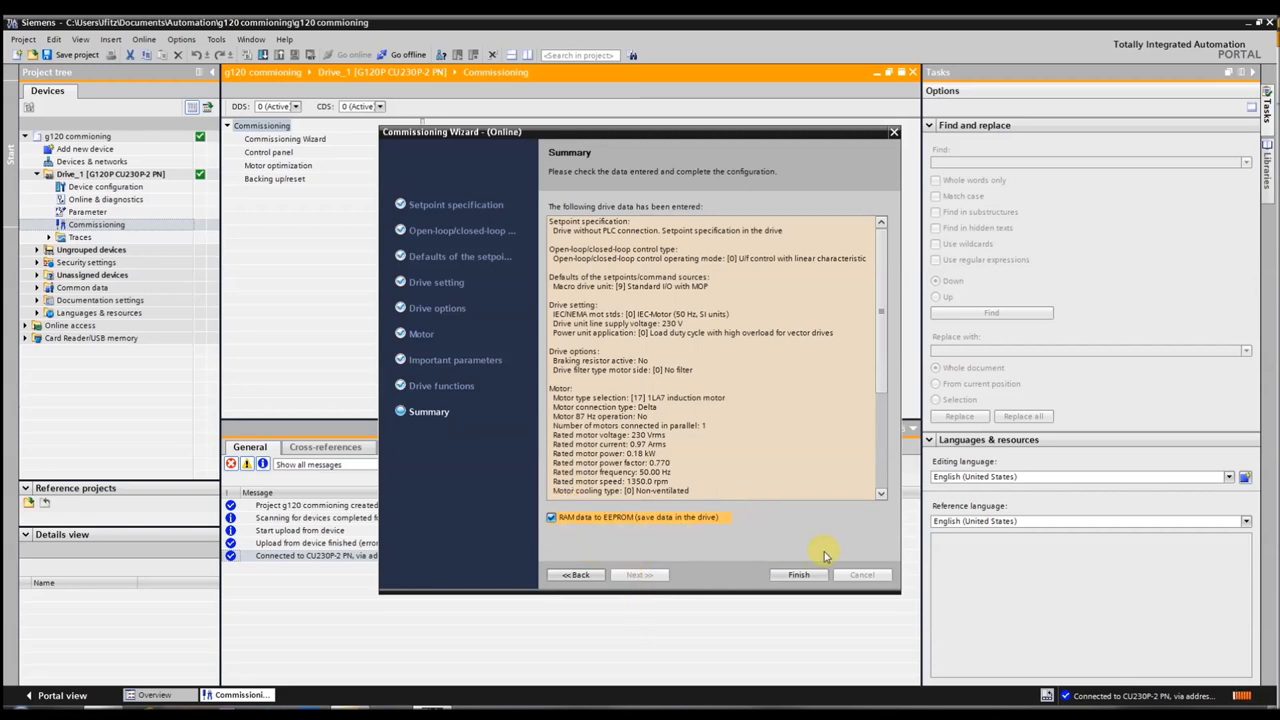
{"action": "left_click", "coordinate": [798, 574]}
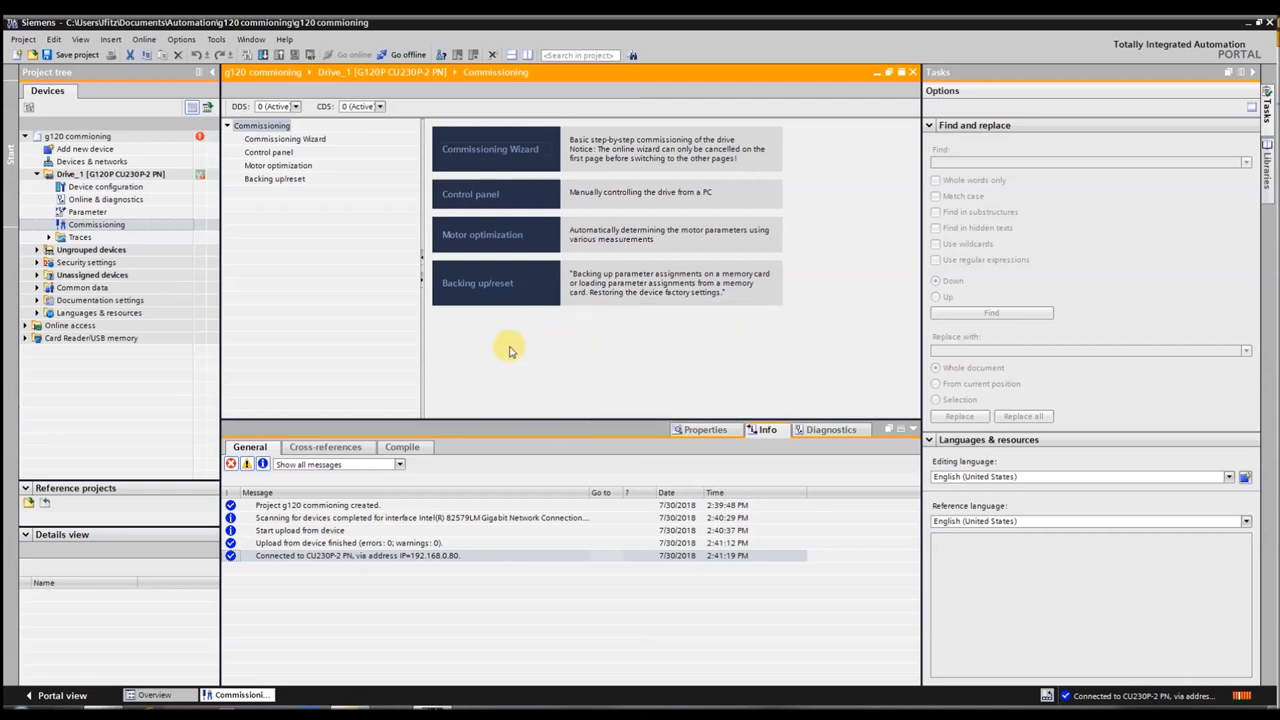
{"action": "mouse_move", "coordinate": [510, 328]}
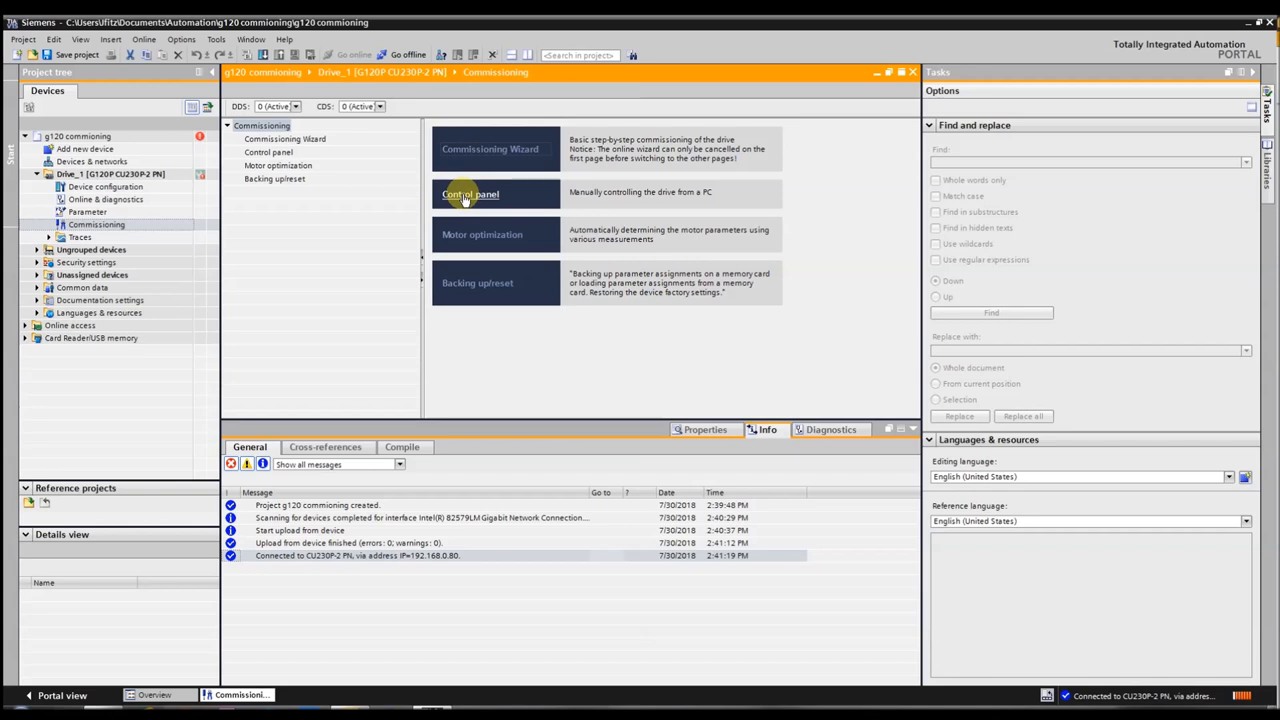
- Bring up the drive Control panel maximized in the editor area
{"action": "left_click", "coordinate": [470, 194]}
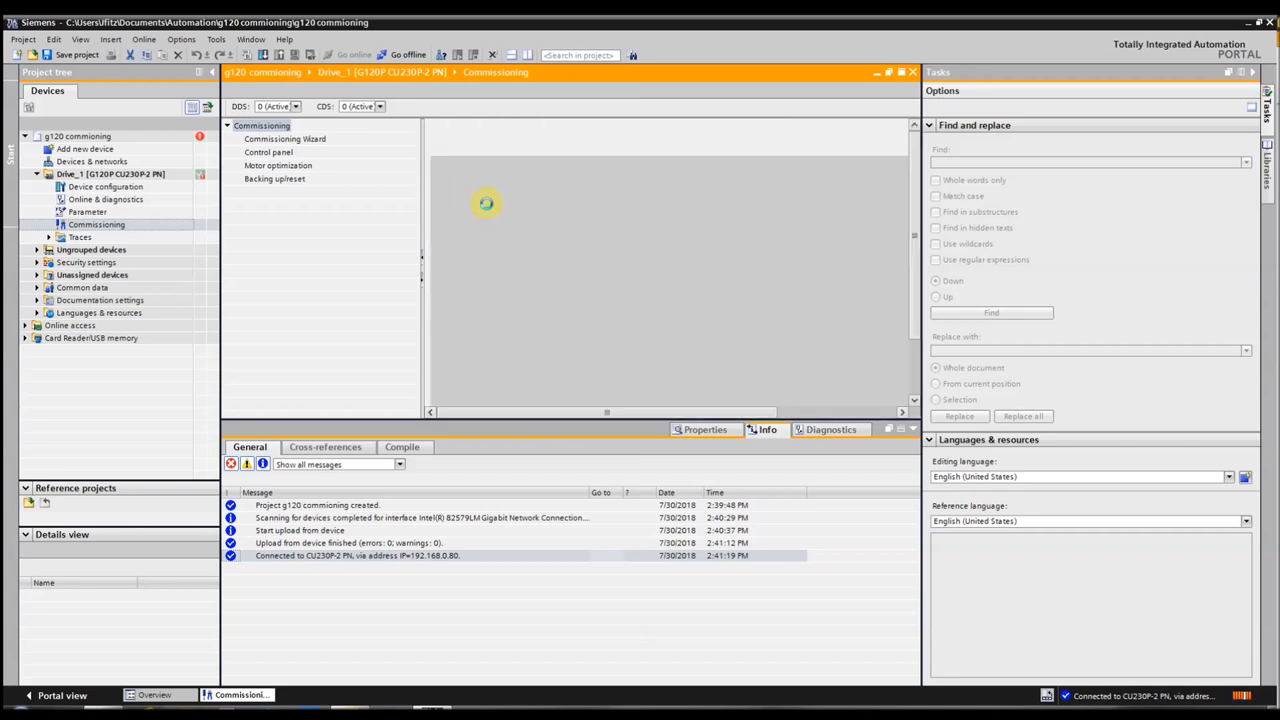
{"action": "left_click", "coordinate": [268, 152]}
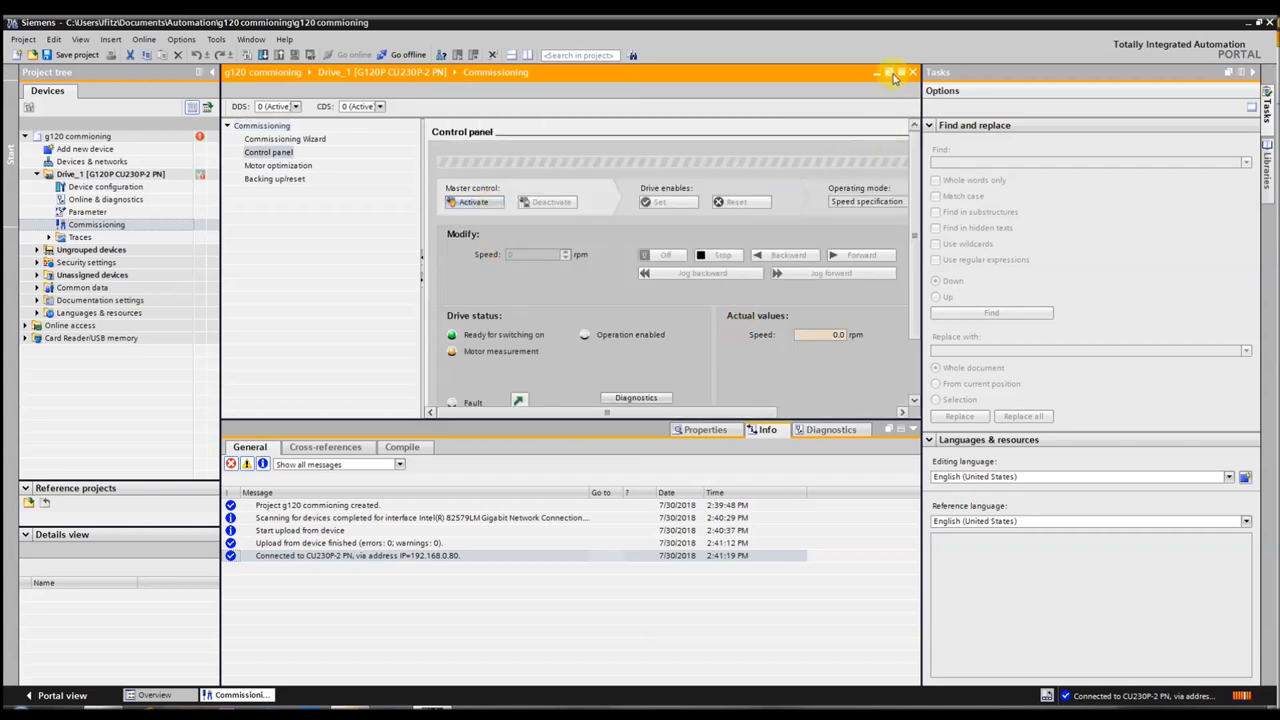
{"action": "left_click", "coordinate": [888, 72]}
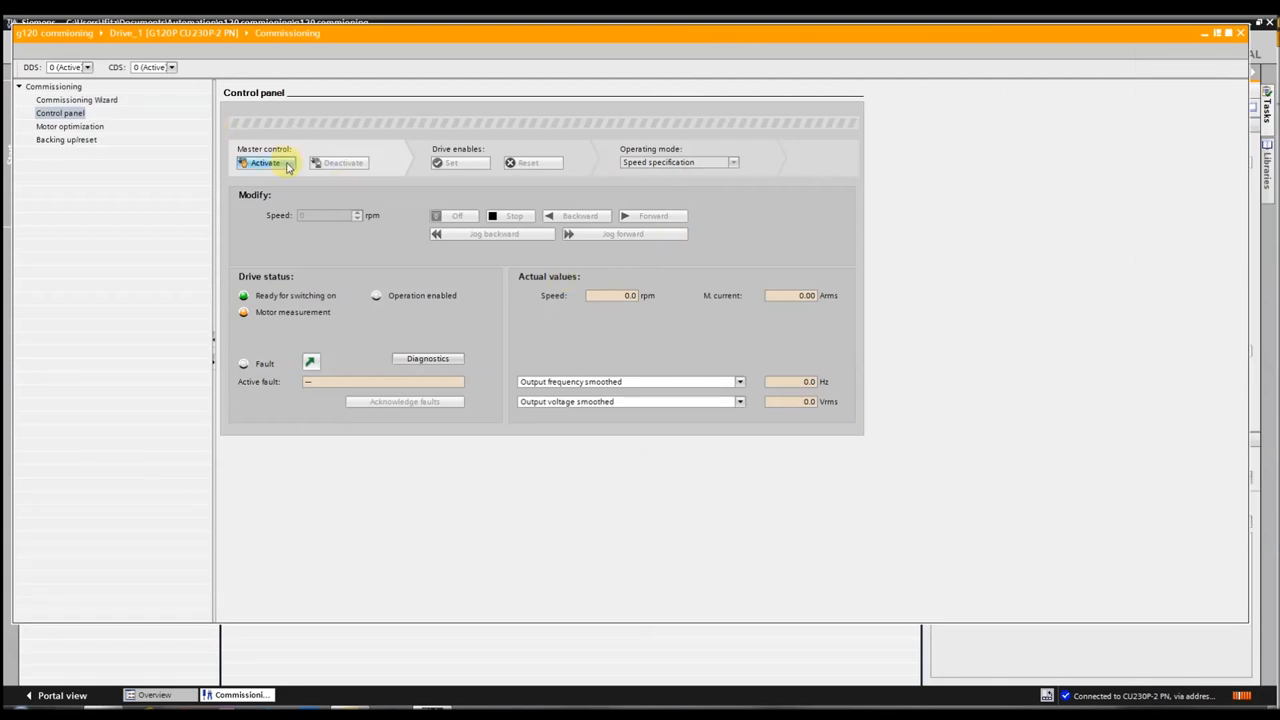
- Activate master control from the PC, accept the warning, and reset the drive enables
{"action": "left_click", "coordinate": [264, 162]}
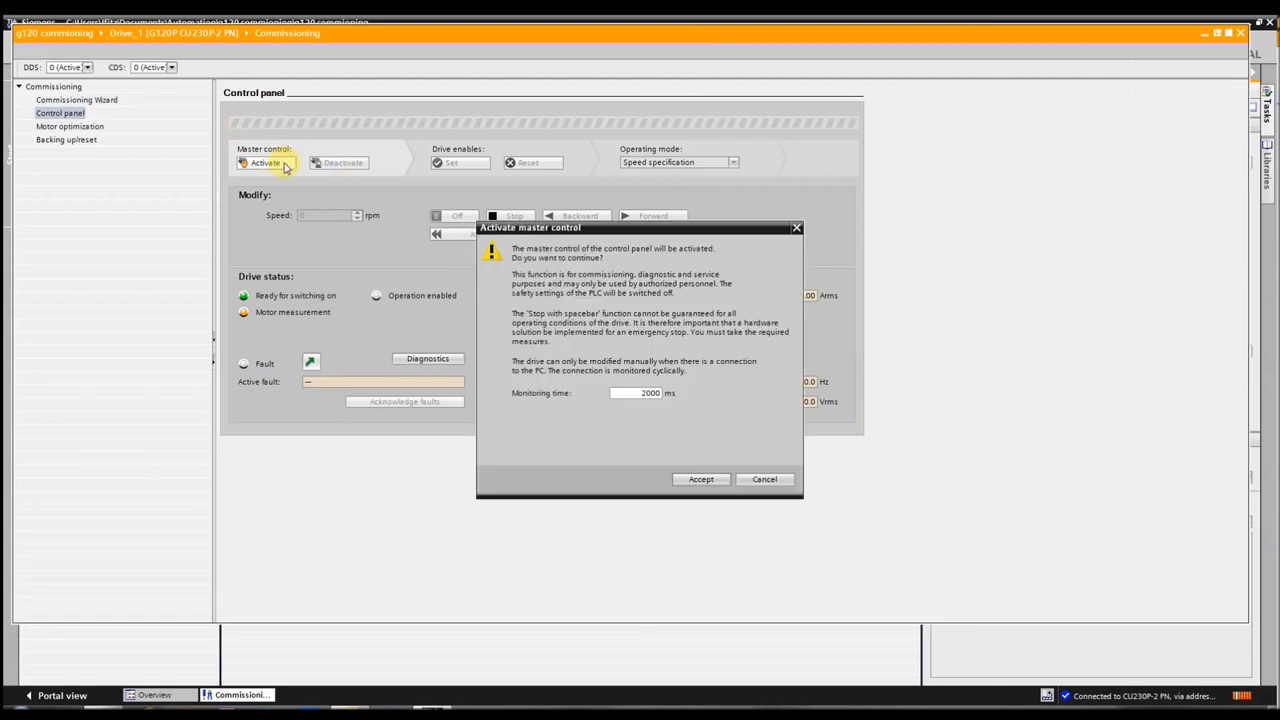
{"action": "mouse_move", "coordinate": [624, 418]}
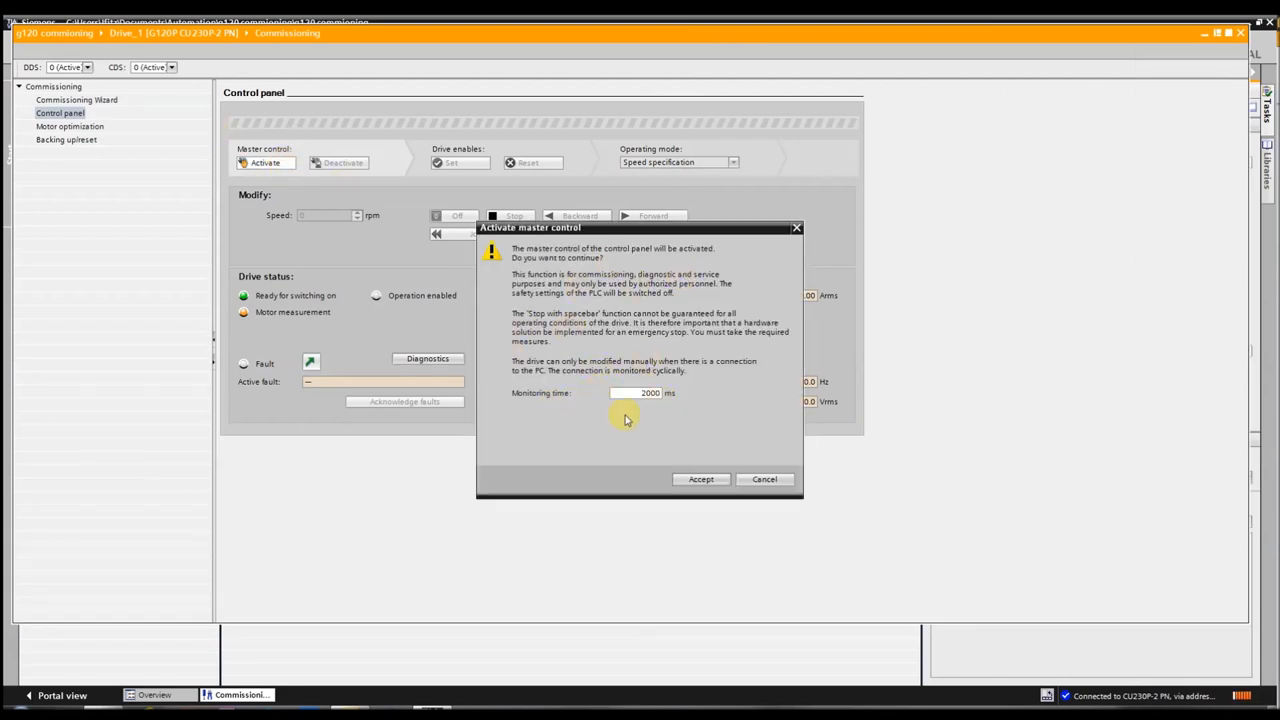
{"action": "left_click", "coordinate": [700, 480]}
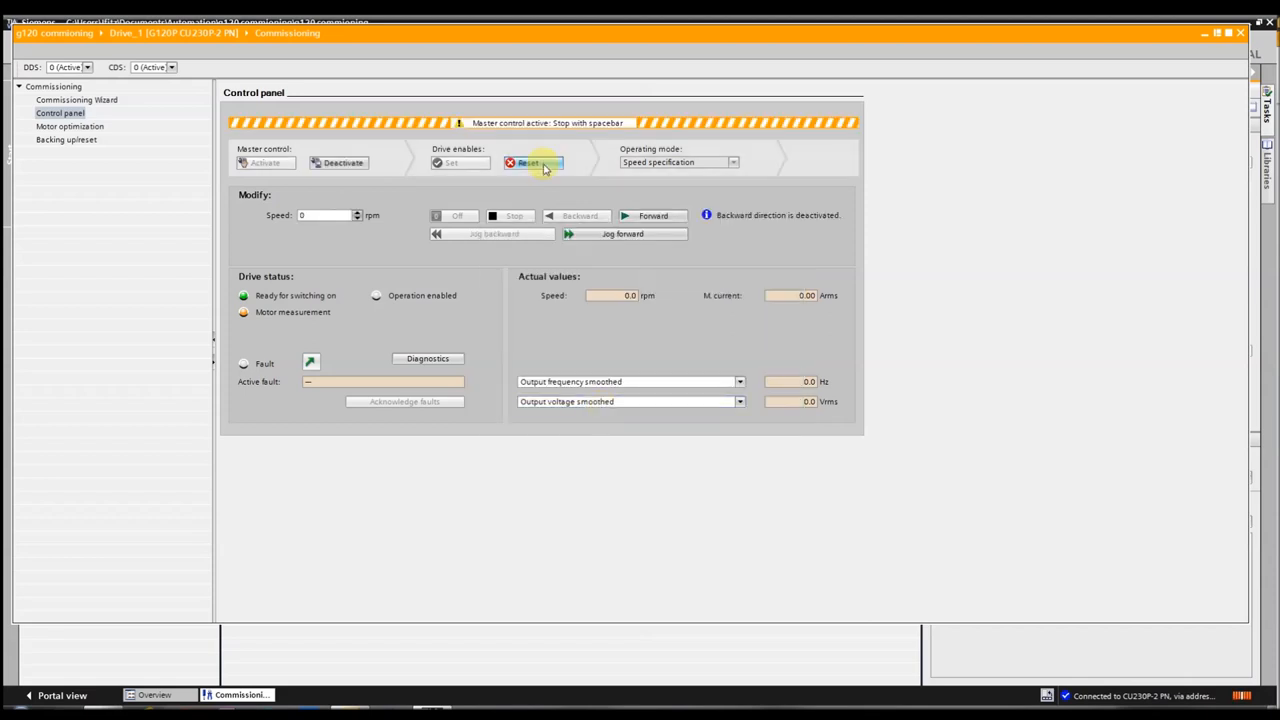
{"action": "left_click", "coordinate": [534, 162]}
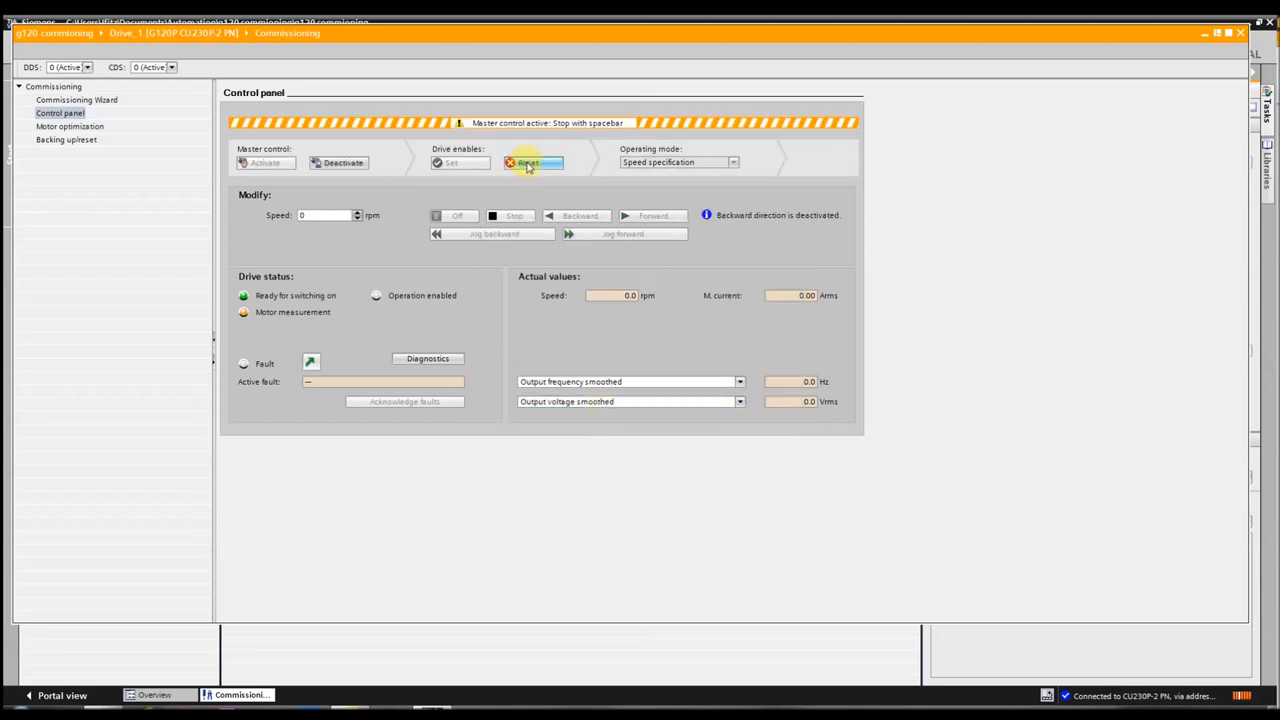
- Switch the drive on with Forward so the standstill motor identification runs to completion
{"action": "left_click", "coordinate": [452, 162]}
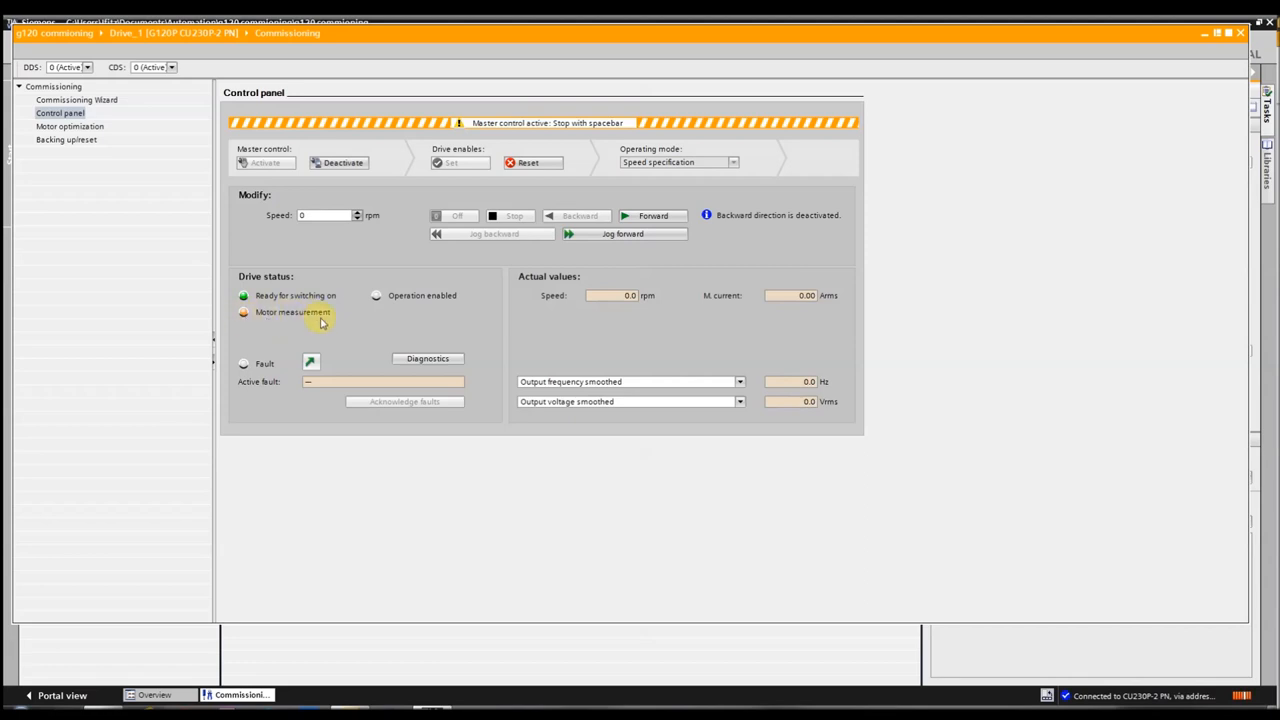
{"action": "mouse_move", "coordinate": [348, 320]}
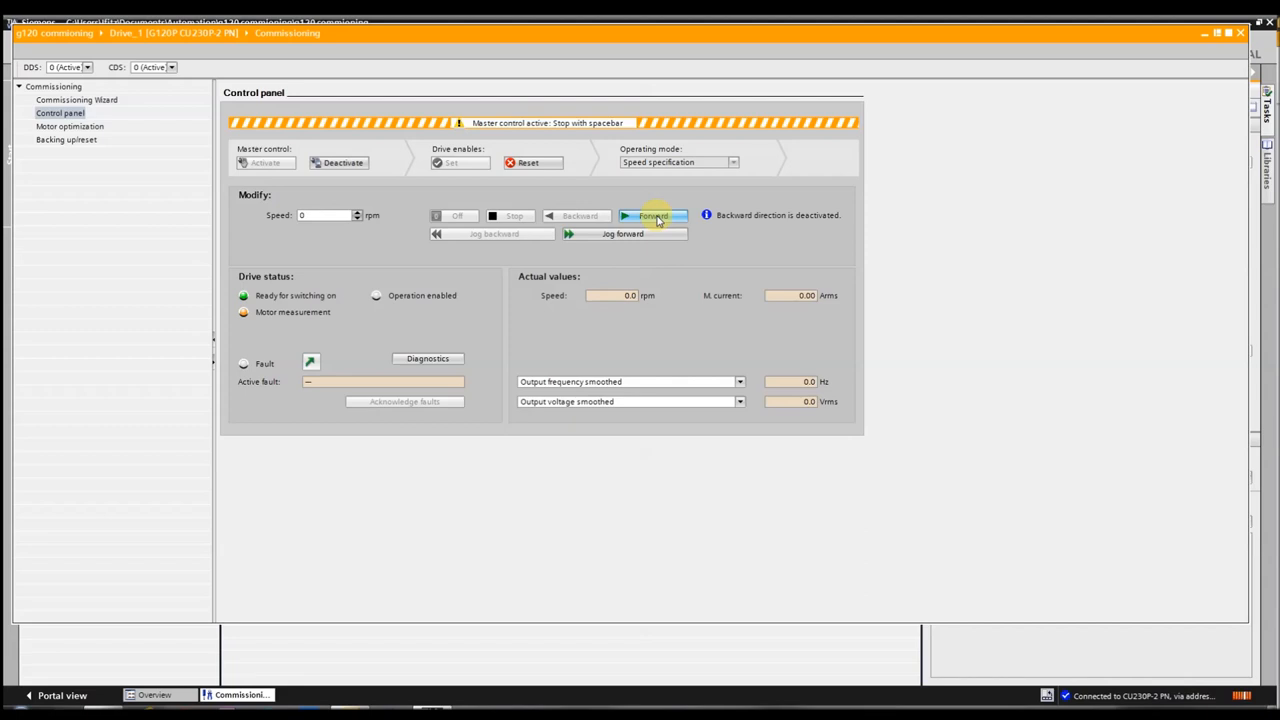
{"action": "left_click", "coordinate": [652, 216]}
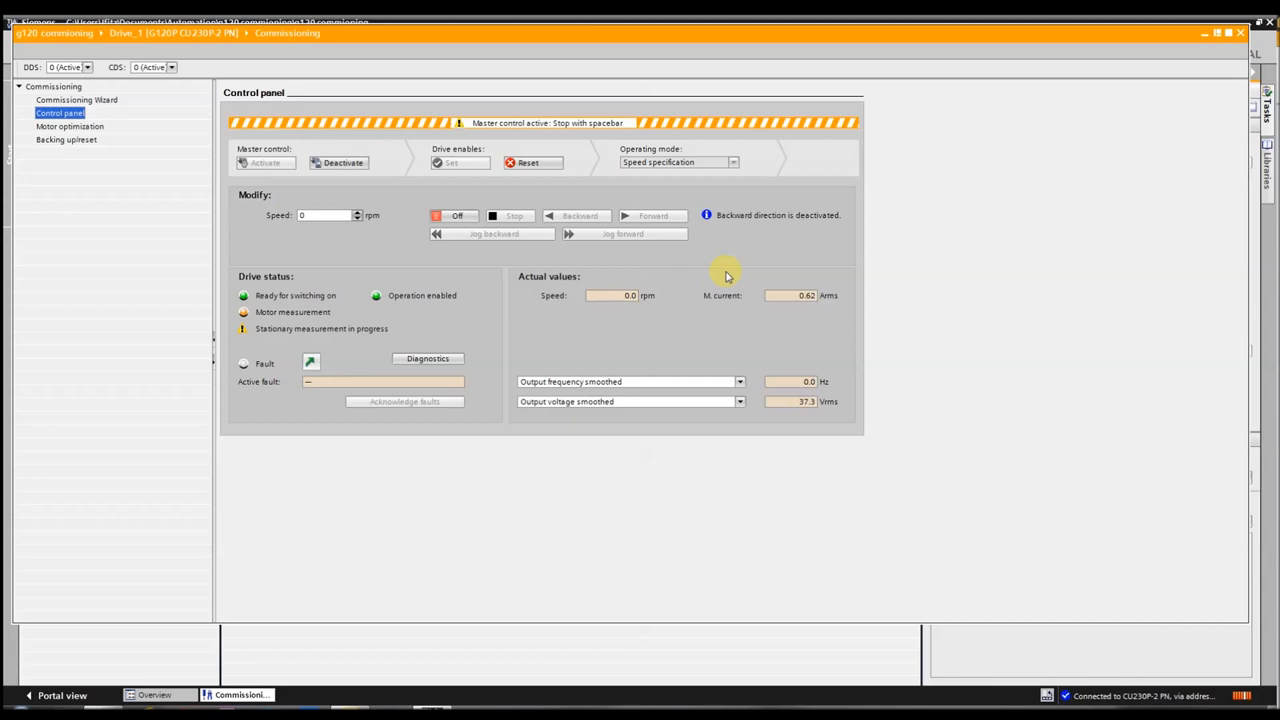
{"action": "left_click", "coordinate": [452, 162]}
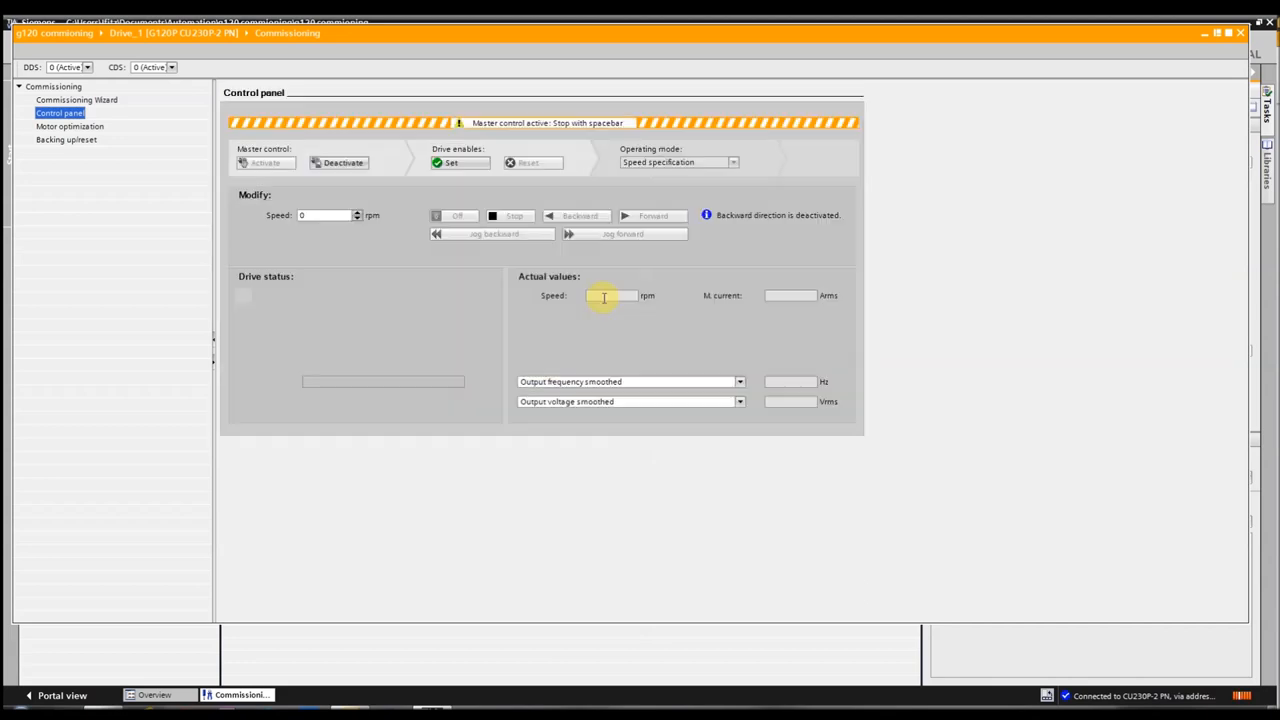
{"action": "left_click", "coordinate": [456, 162]}
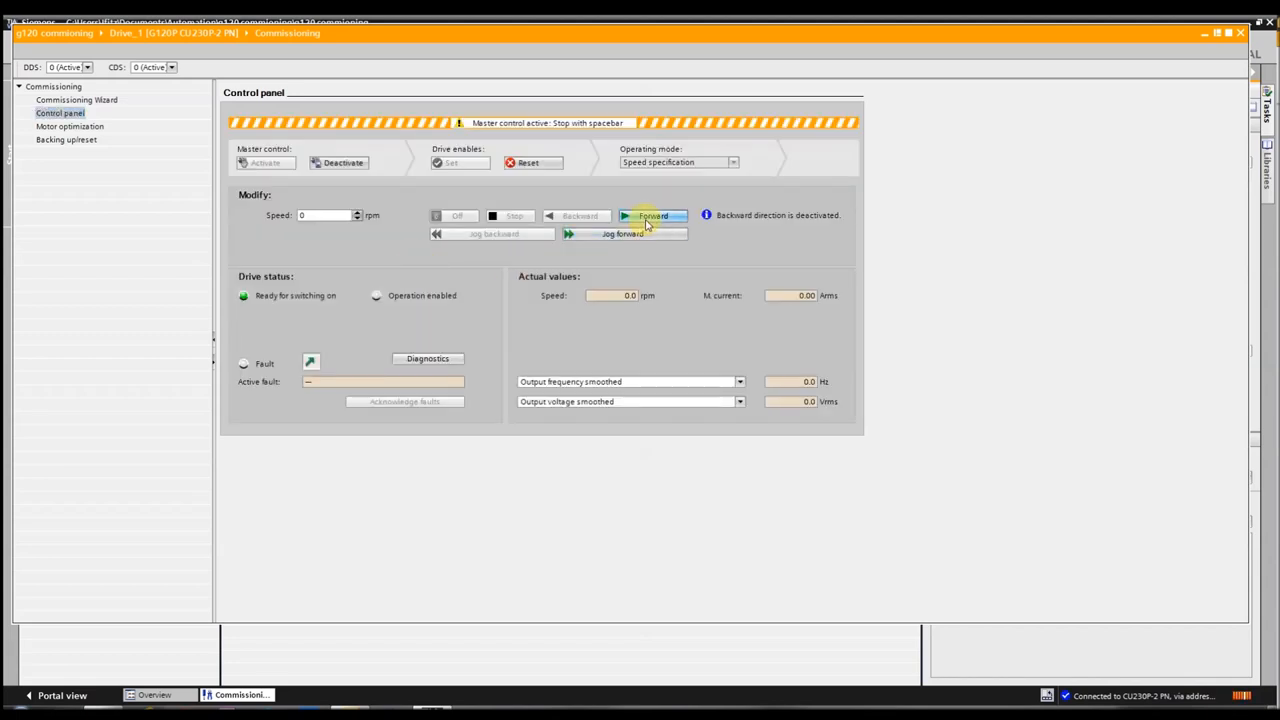
- Run the motor forward with a 1350 rpm speed setpoint and watch the actual values
{"action": "left_click", "coordinate": [652, 216]}
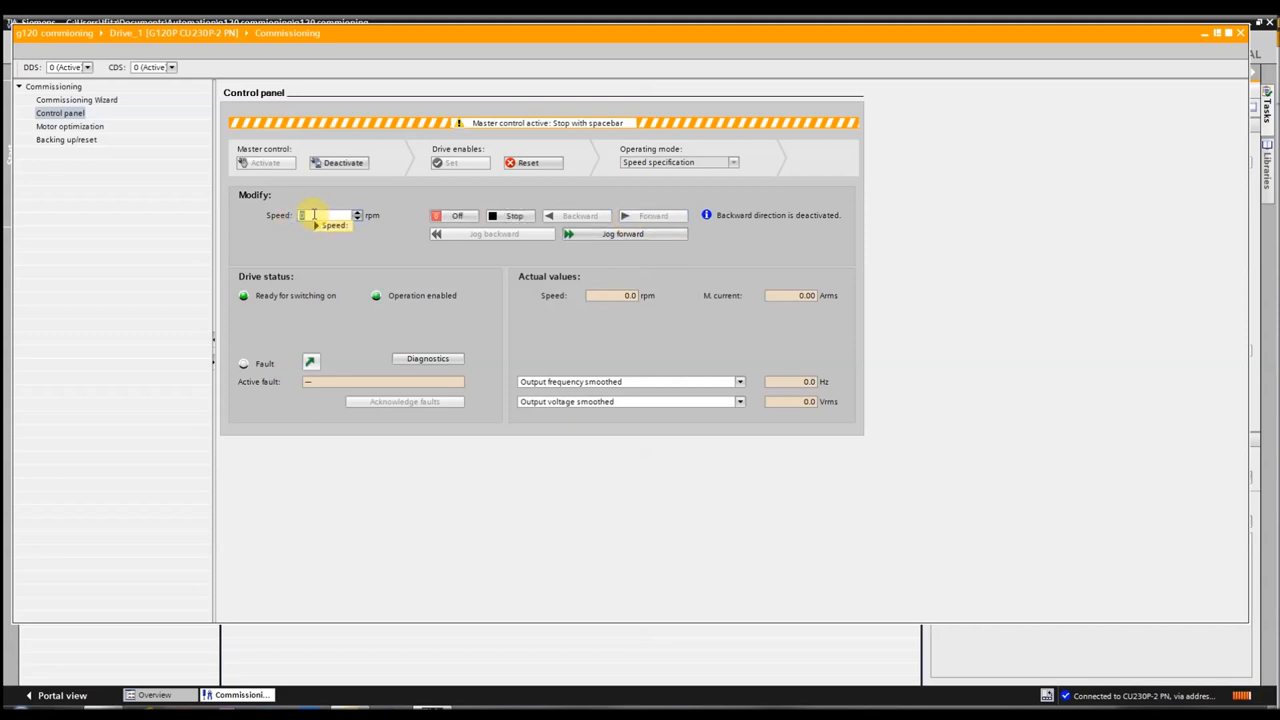
{"action": "type", "text": "1350"}
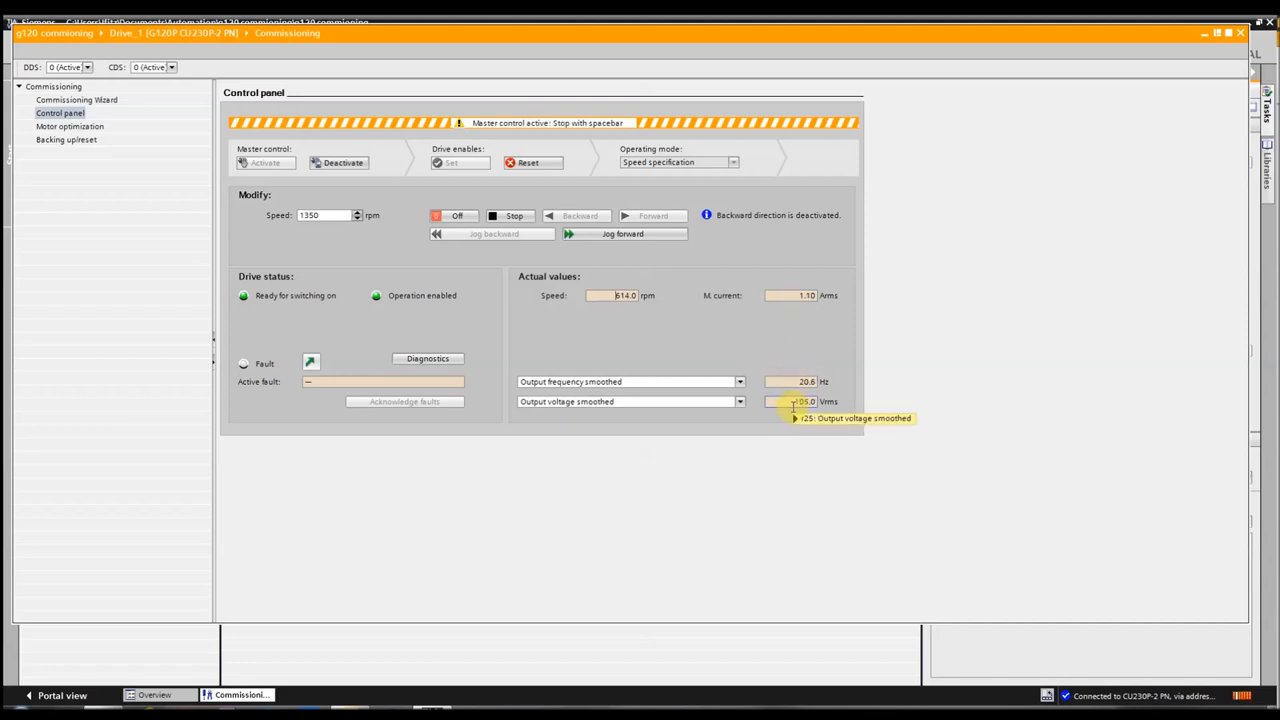
{"action": "mouse_move", "coordinate": [790, 400]}
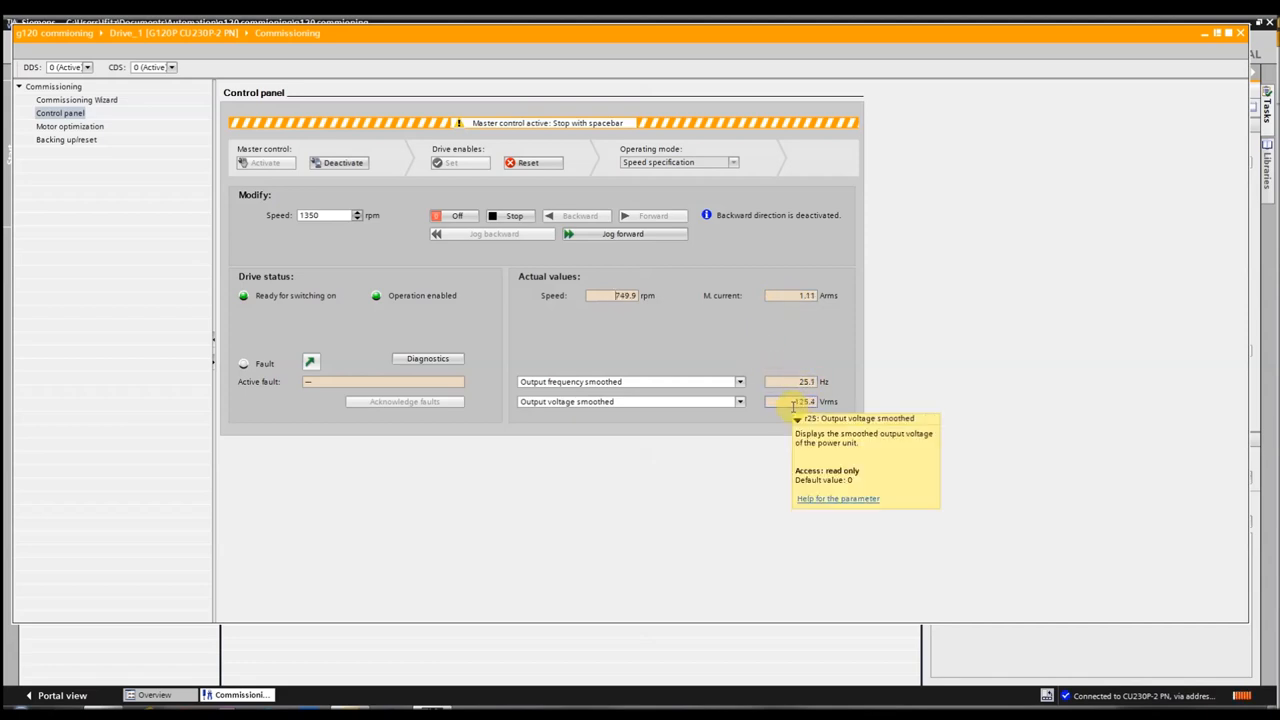
{"action": "left_click", "coordinate": [514, 216]}
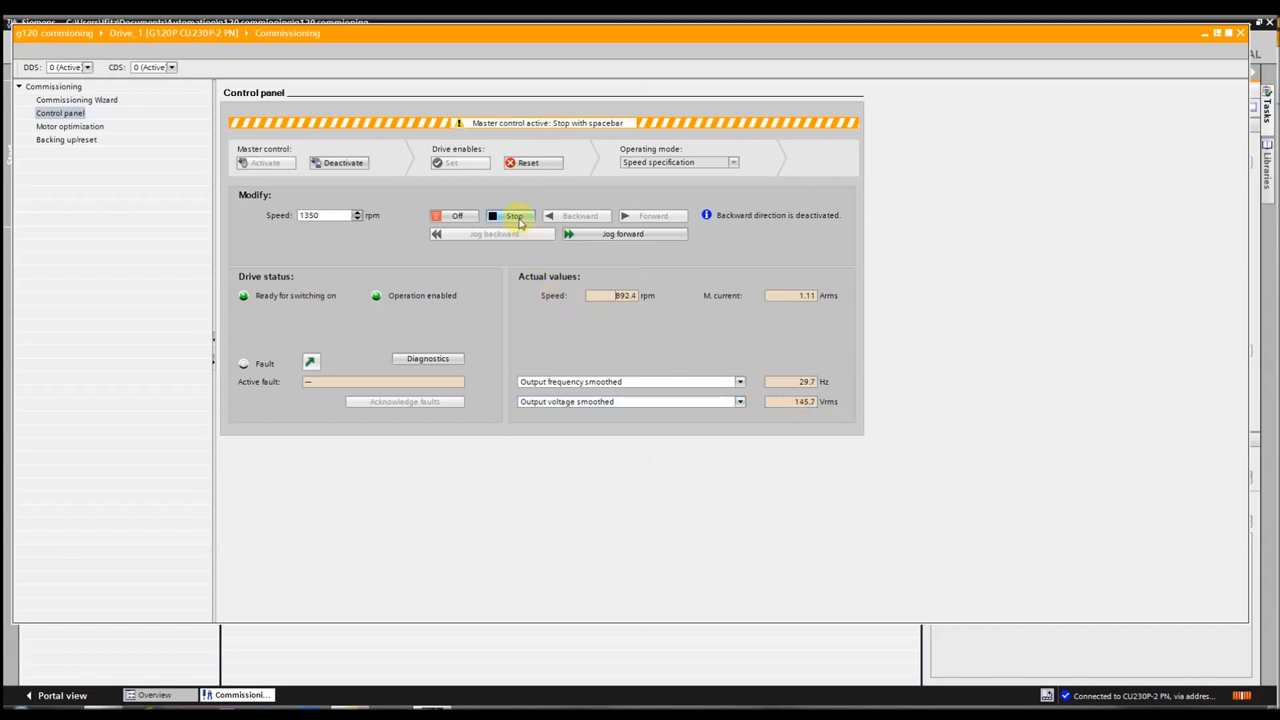
- Stop the motor and switch the drive off, back to 0 rpm
{"action": "left_click", "coordinate": [652, 216]}
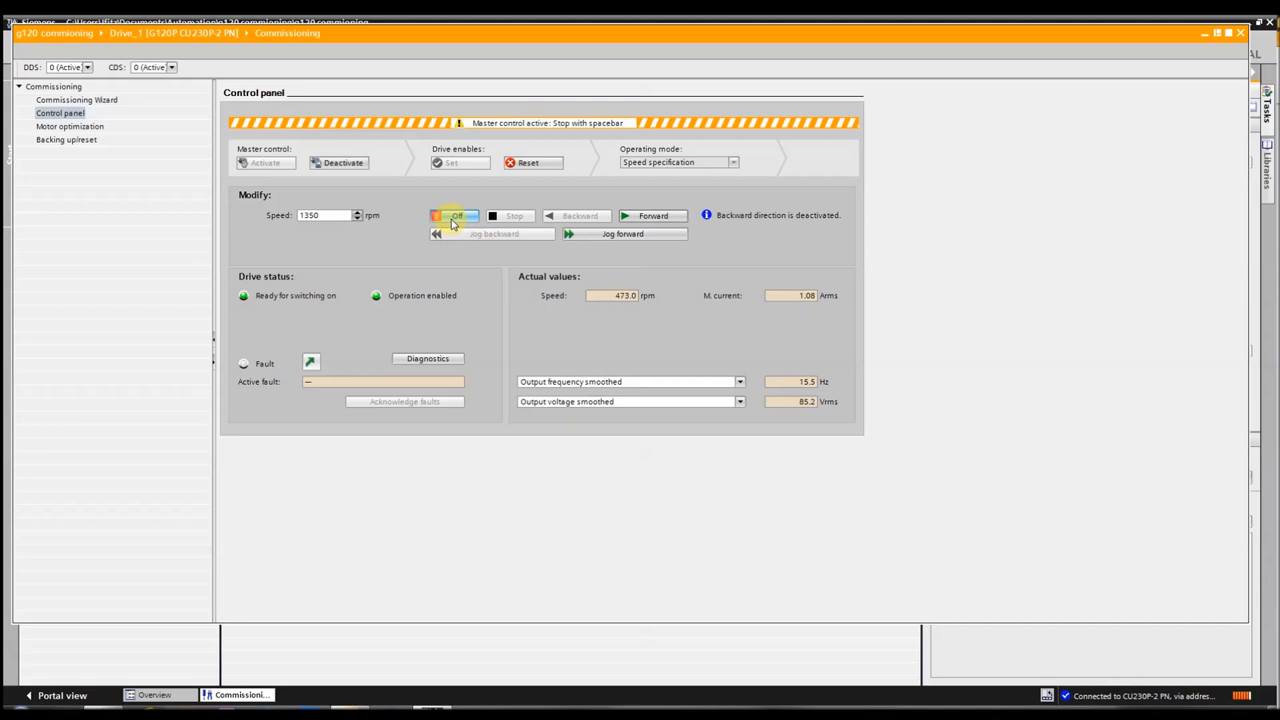
{"action": "left_click", "coordinate": [456, 216]}
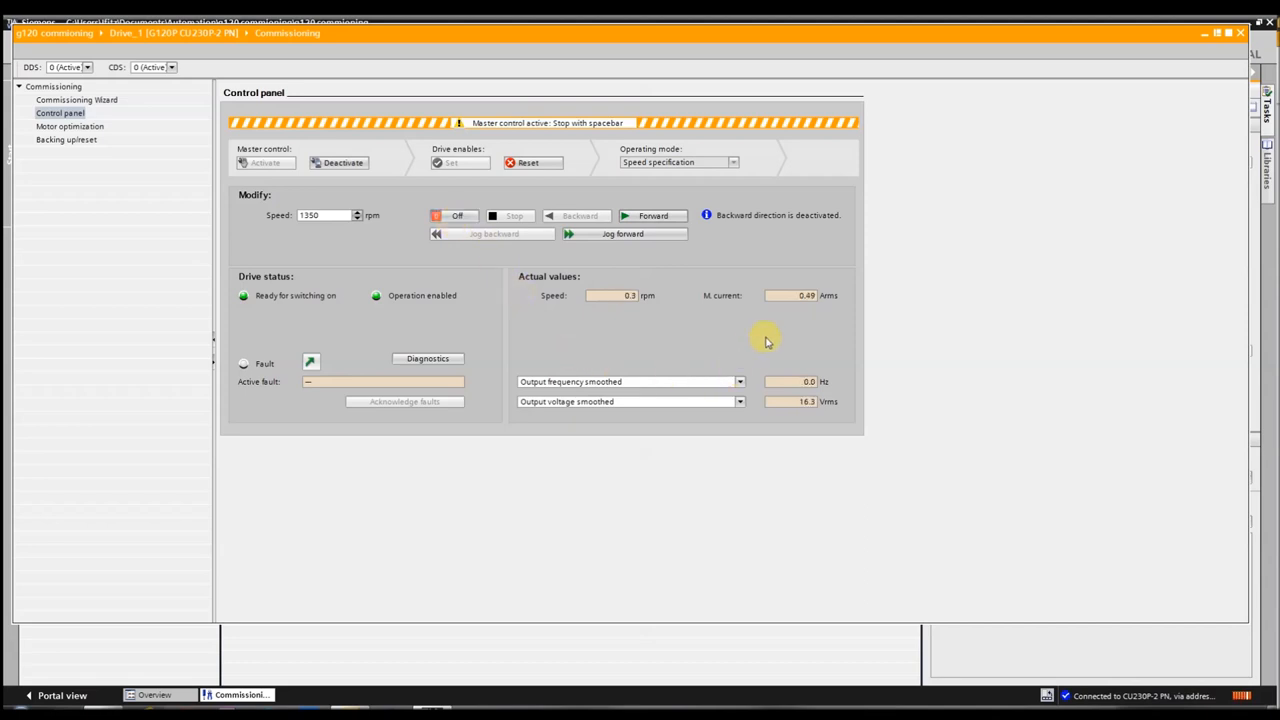